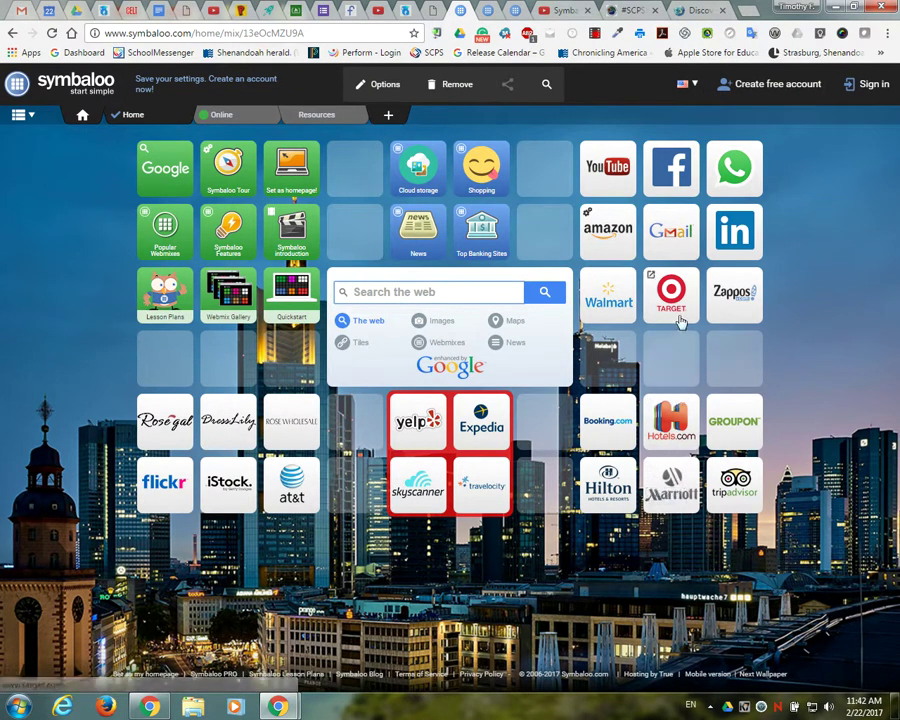
mouse_move(608, 232)
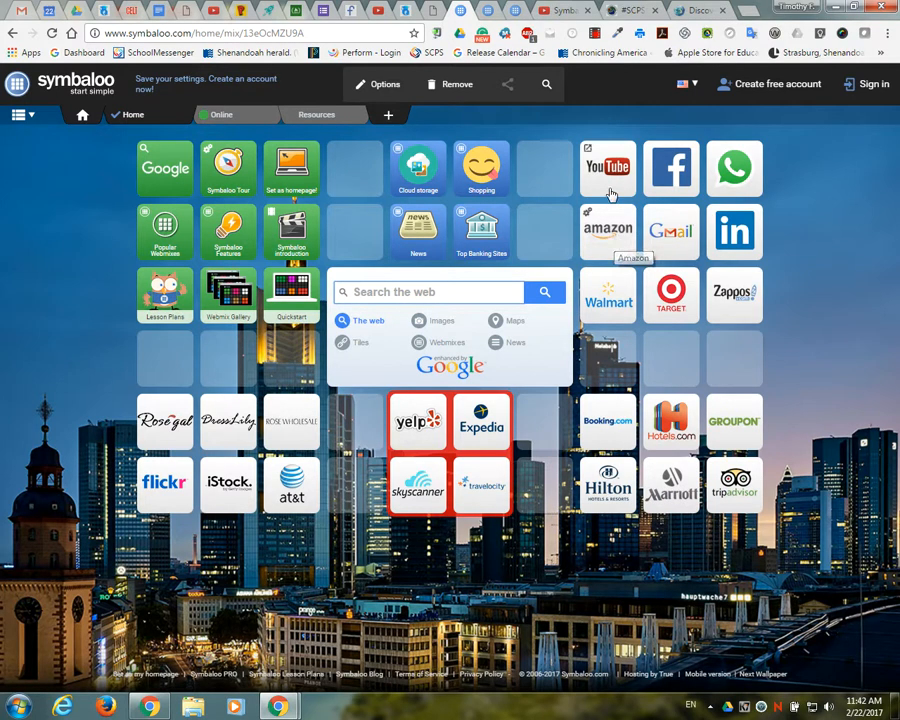
mouse_move(672, 170)
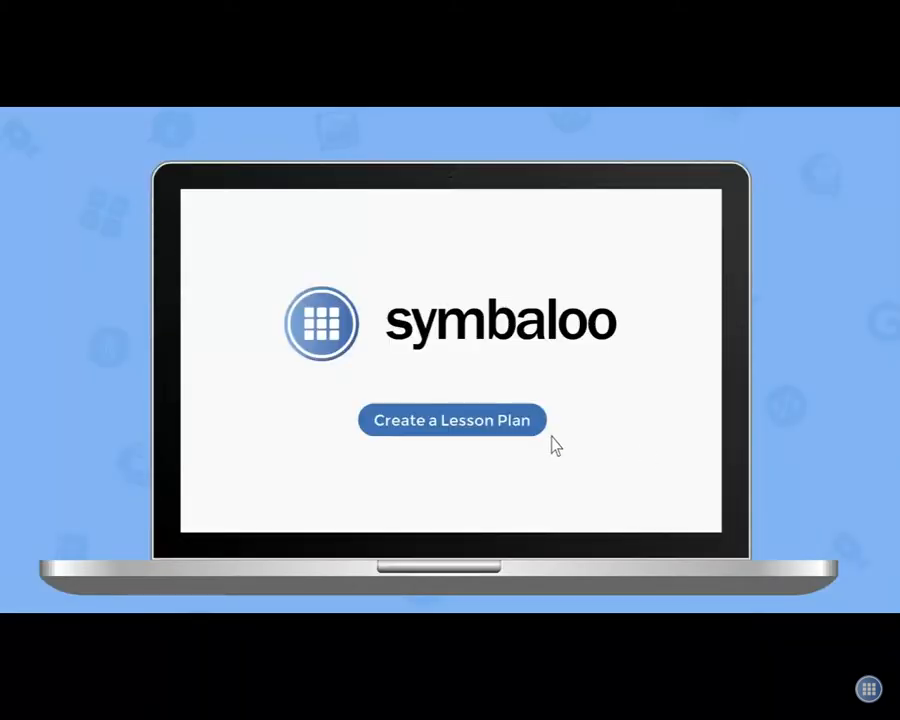
Play through the Symbaloo Lesson Plans intro video until the #SCPSDLDAY Padlet wall appears
click(452, 420)
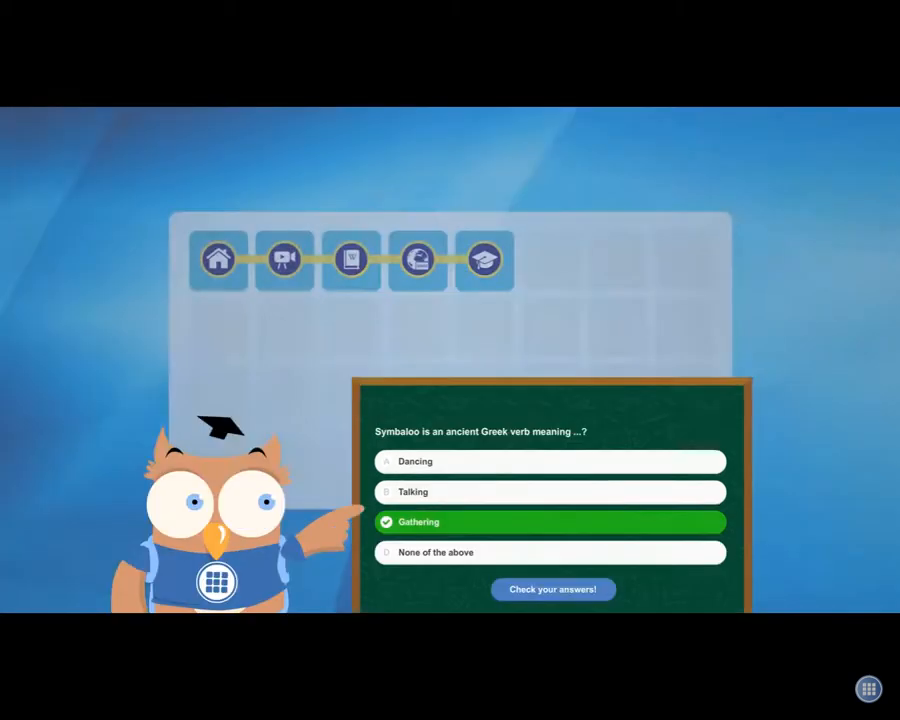
click(552, 588)
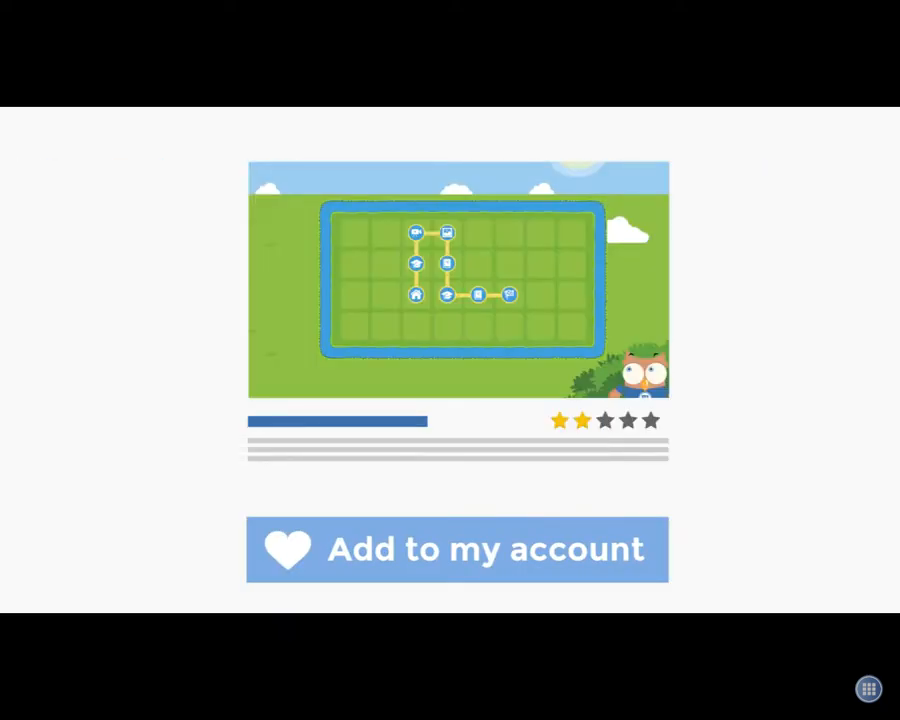
click(456, 548)
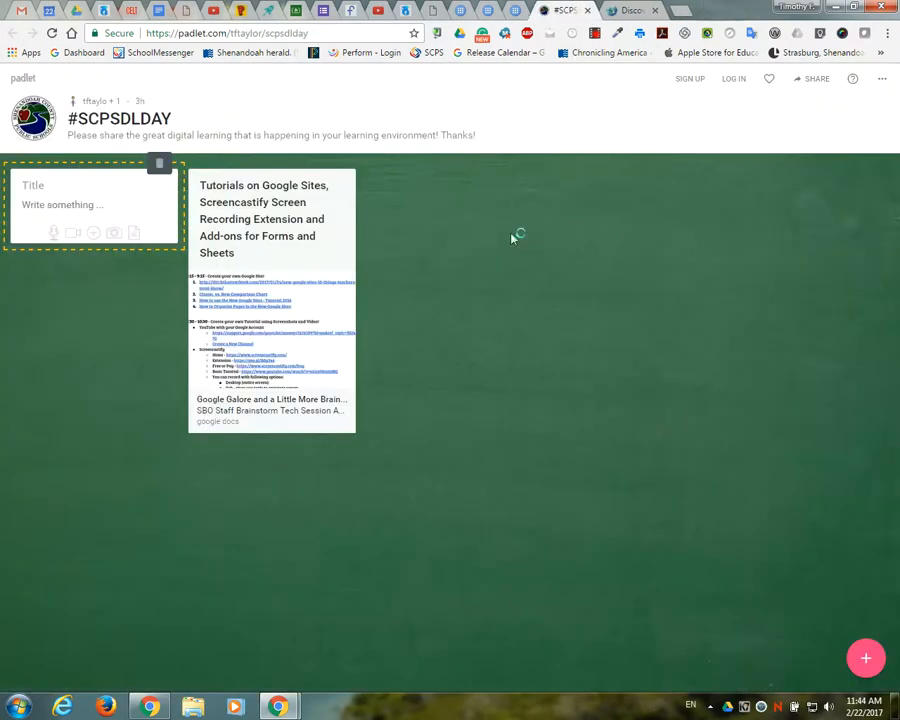
Browse the Symbaloo Lesson Plans marketplace with the grade-level dropdown shown
click(488, 8)
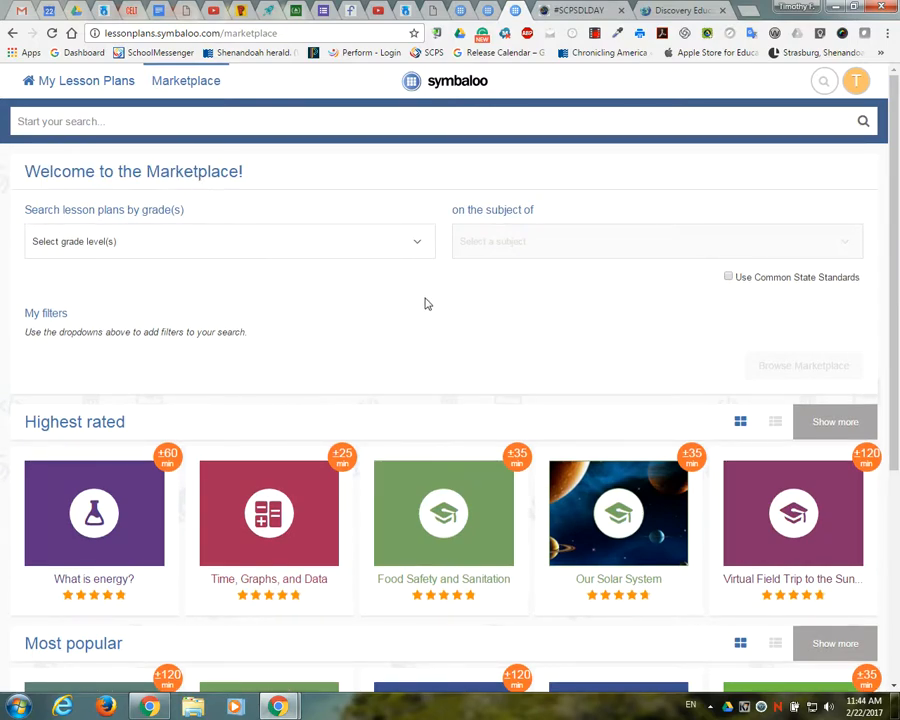
click(228, 240)
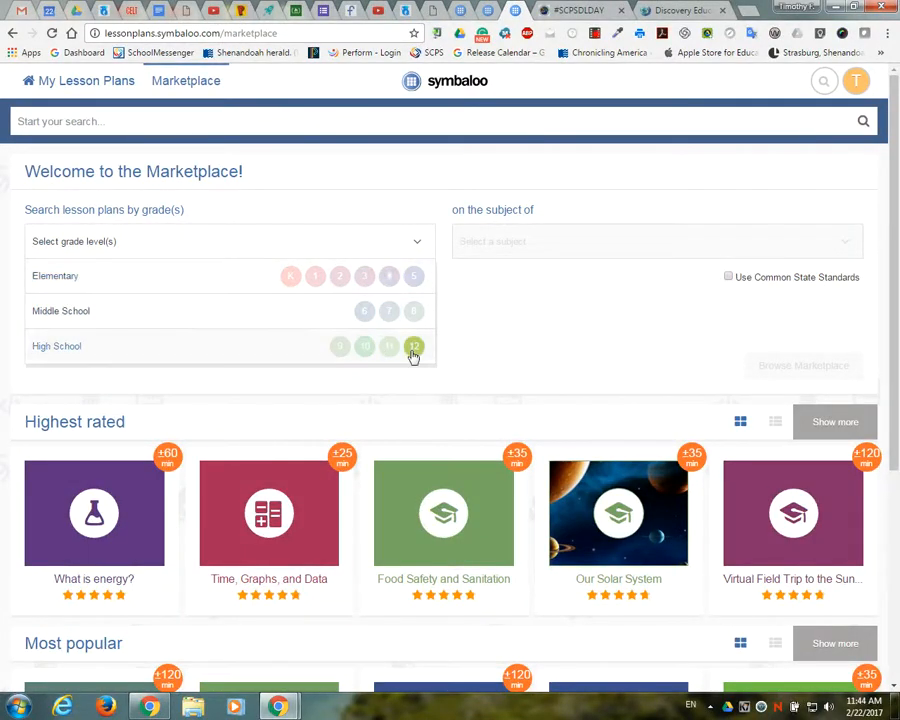
scroll(down, 3)
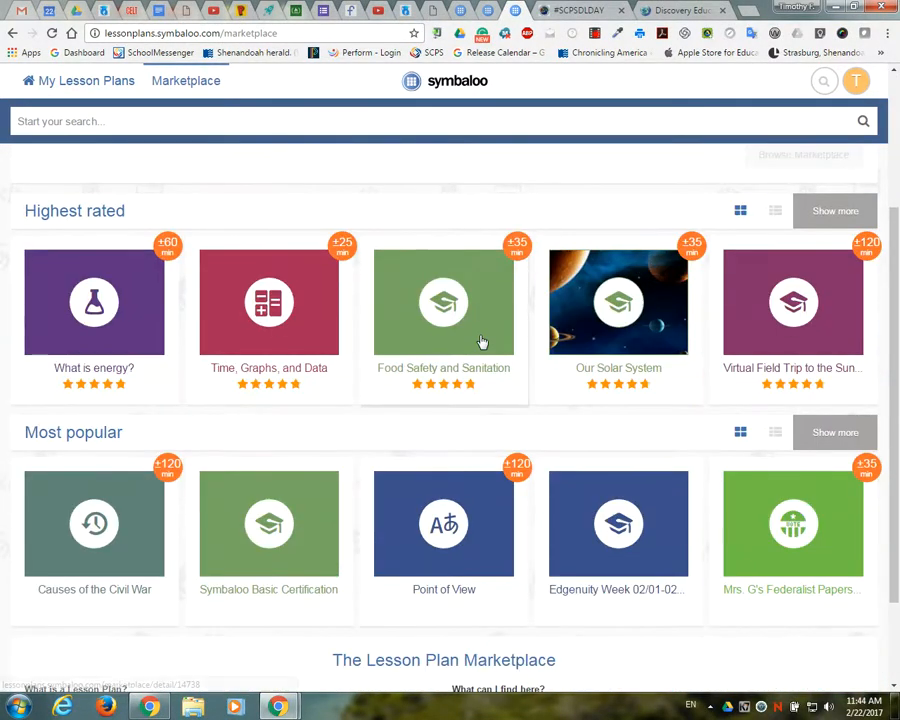
scroll(down, 3)
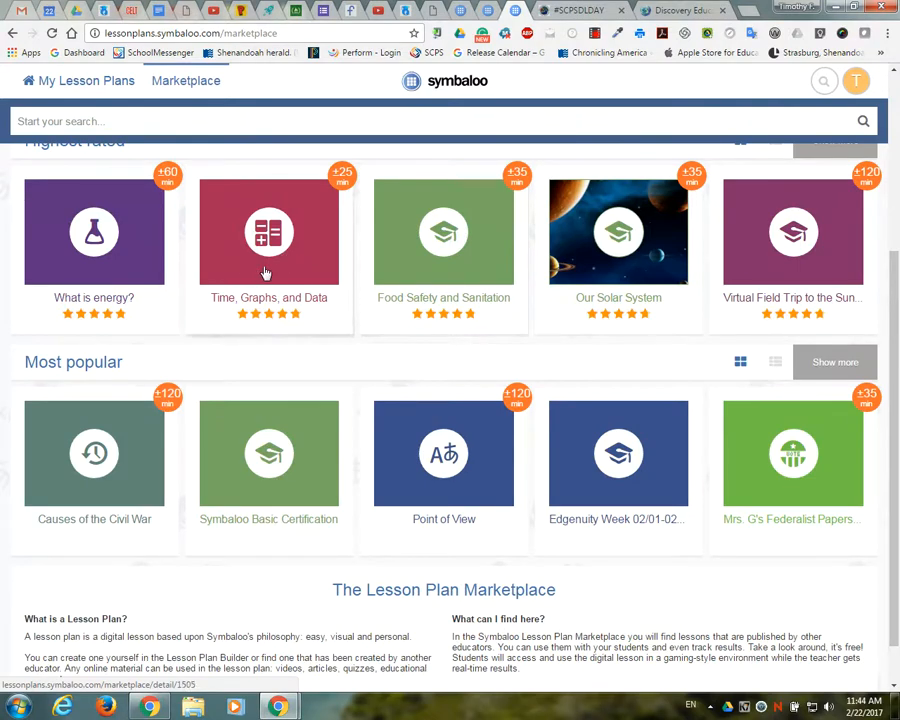
mouse_move(664, 318)
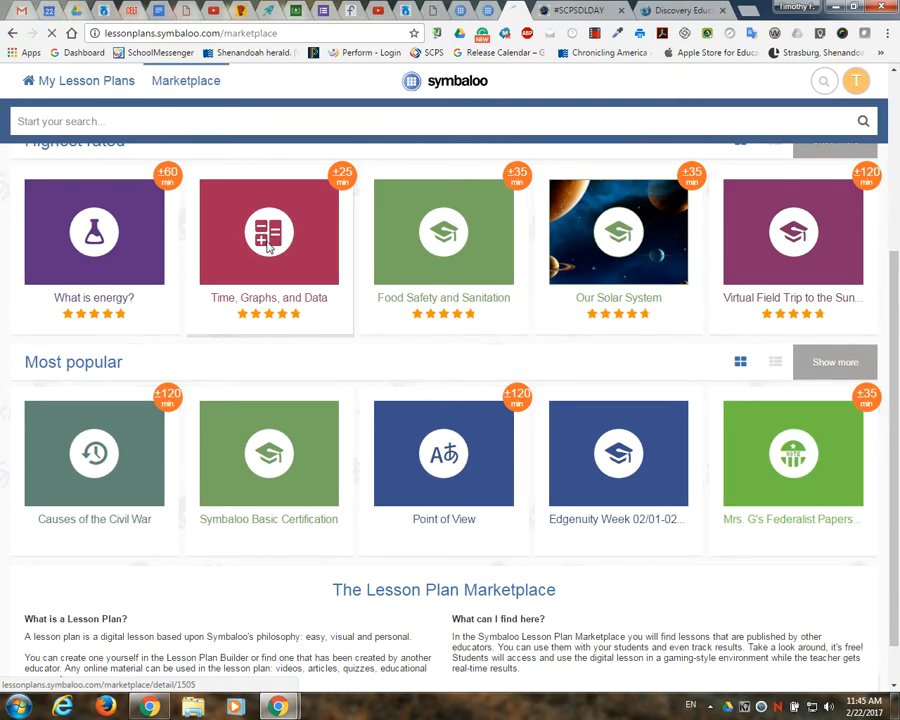
View the detail page of the Time, Graphs, and Data lesson plan
click(268, 232)
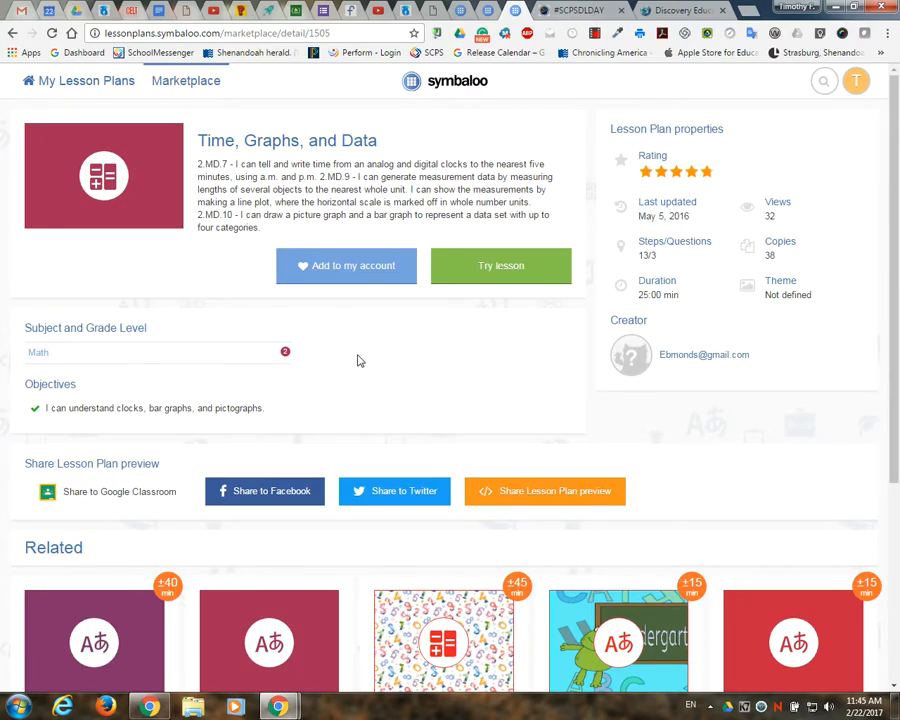
scroll(down, 3)
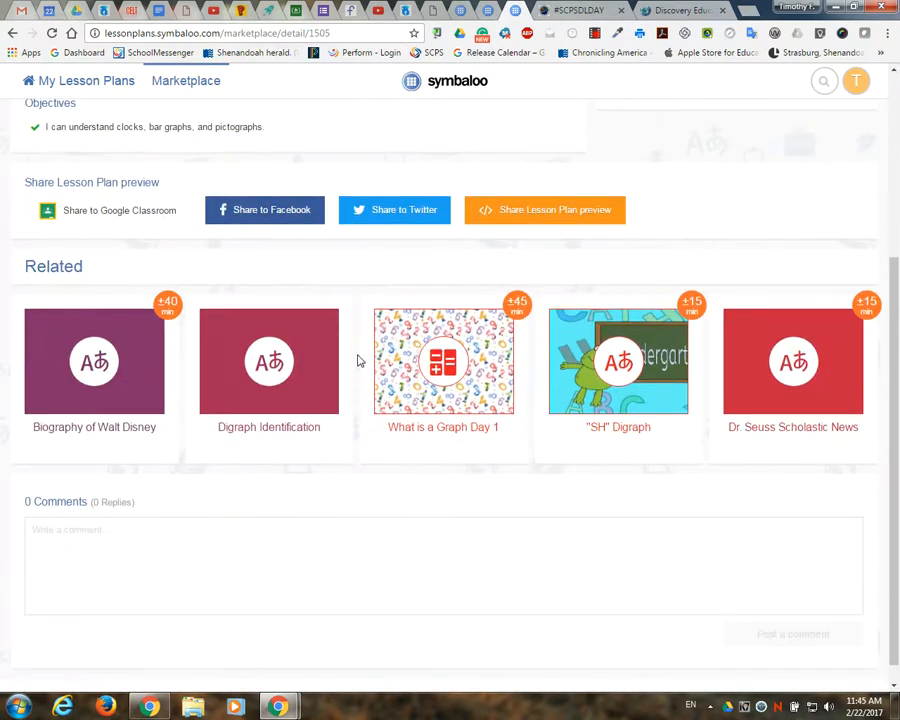
scroll(up, 3)
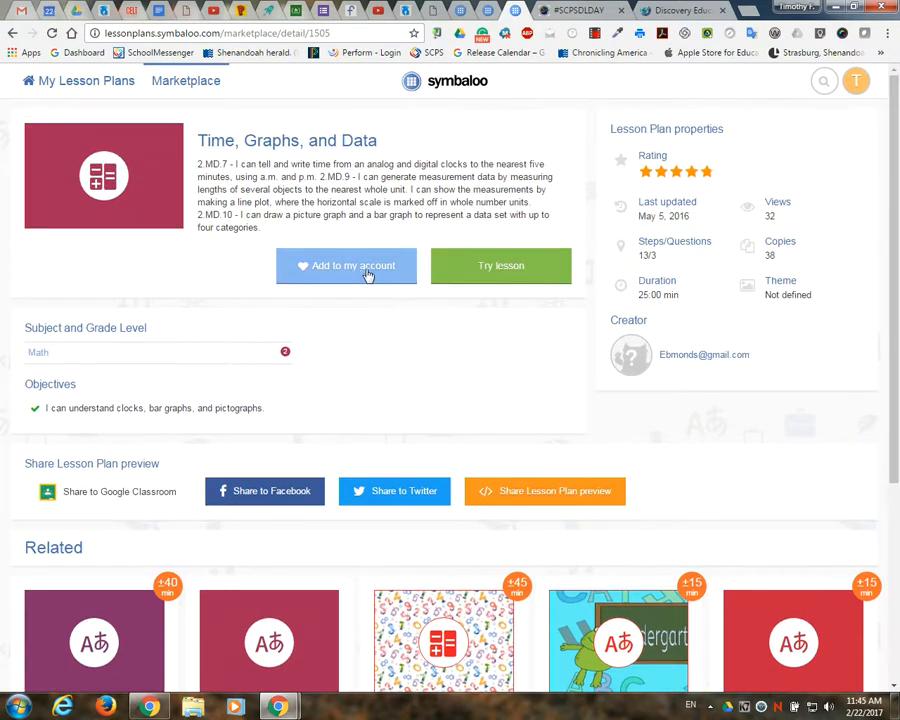
Start the Try lesson preview of Time, Graphs, and Data to see its path of activity tiles
click(500, 264)
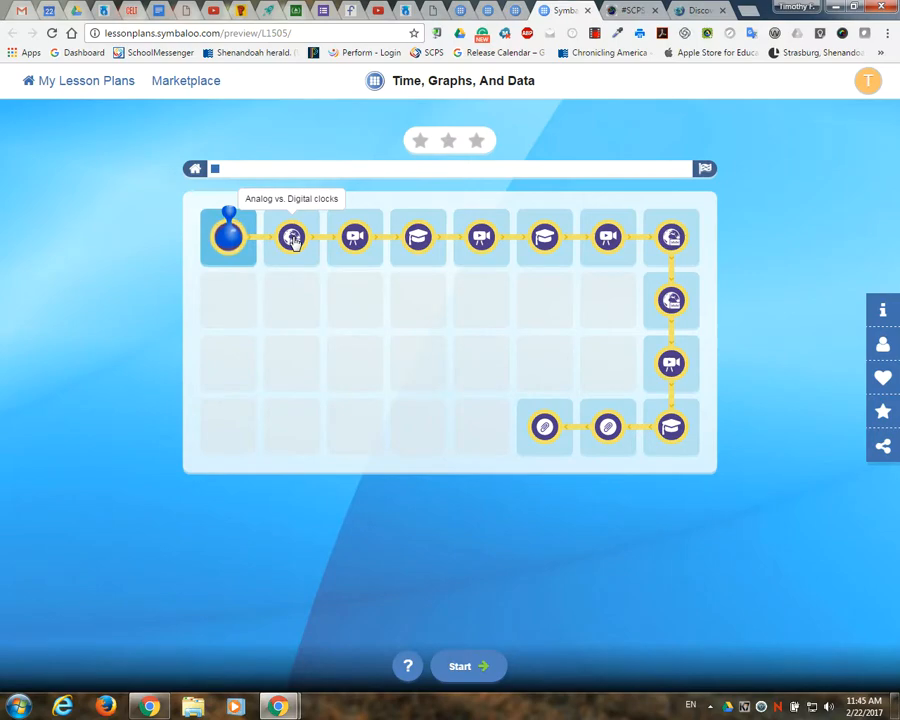
mouse_move(354, 236)
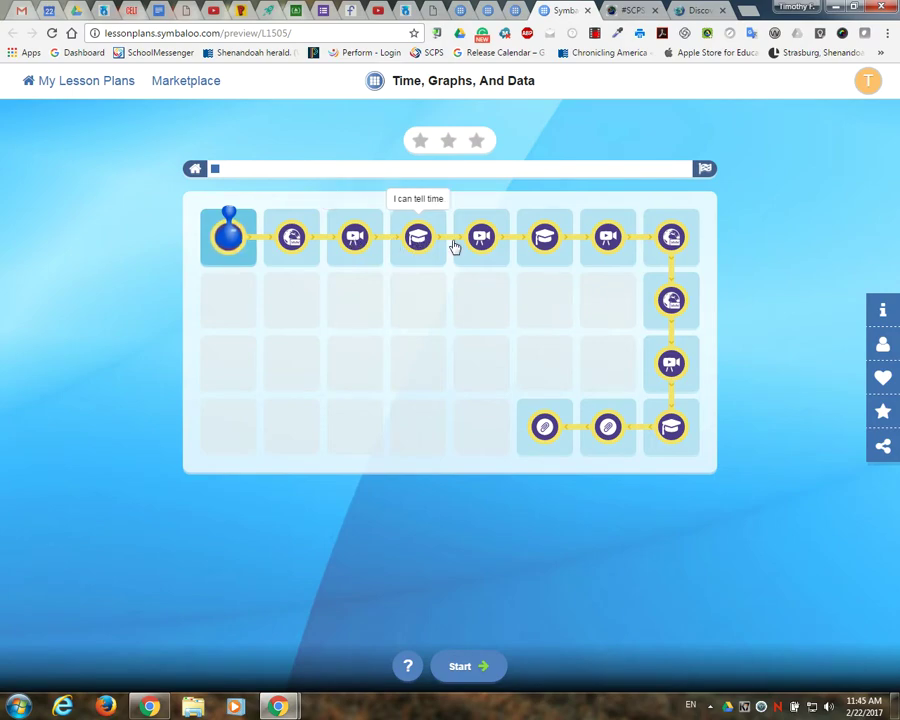
mouse_move(612, 240)
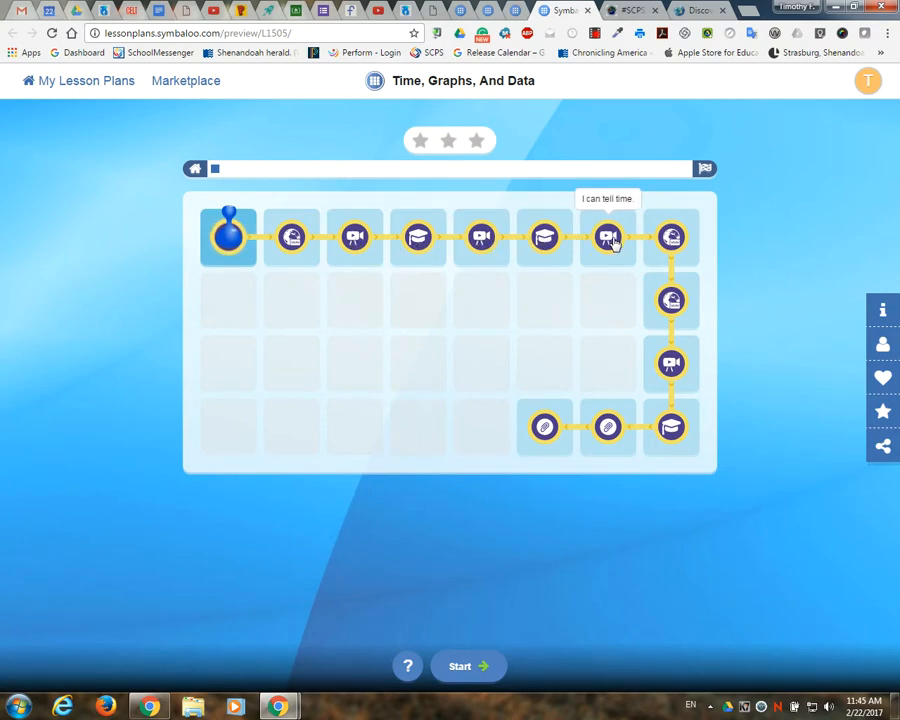
mouse_move(670, 300)
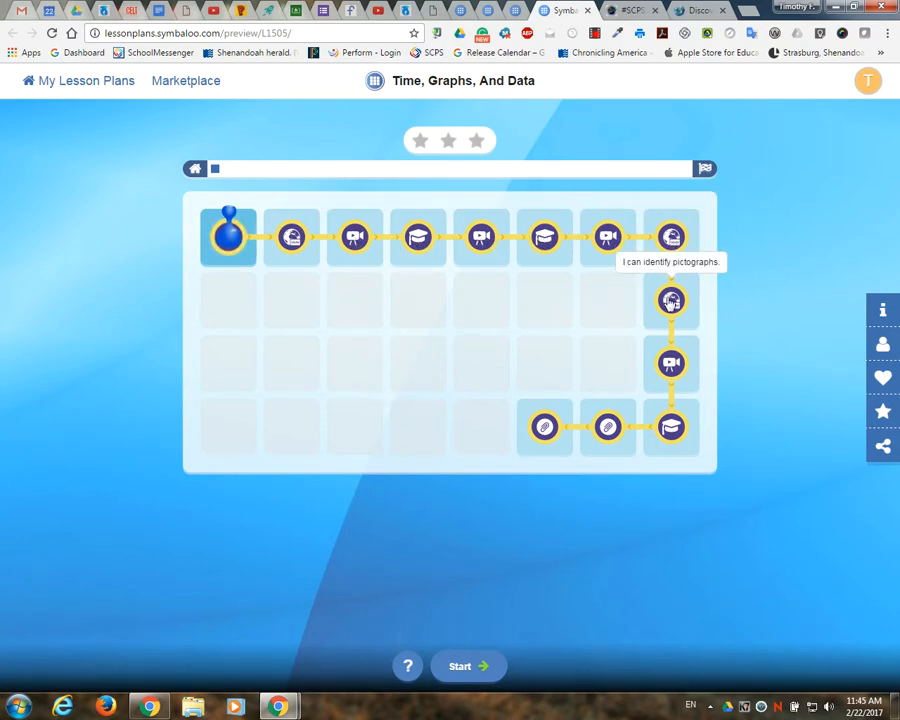
mouse_move(544, 428)
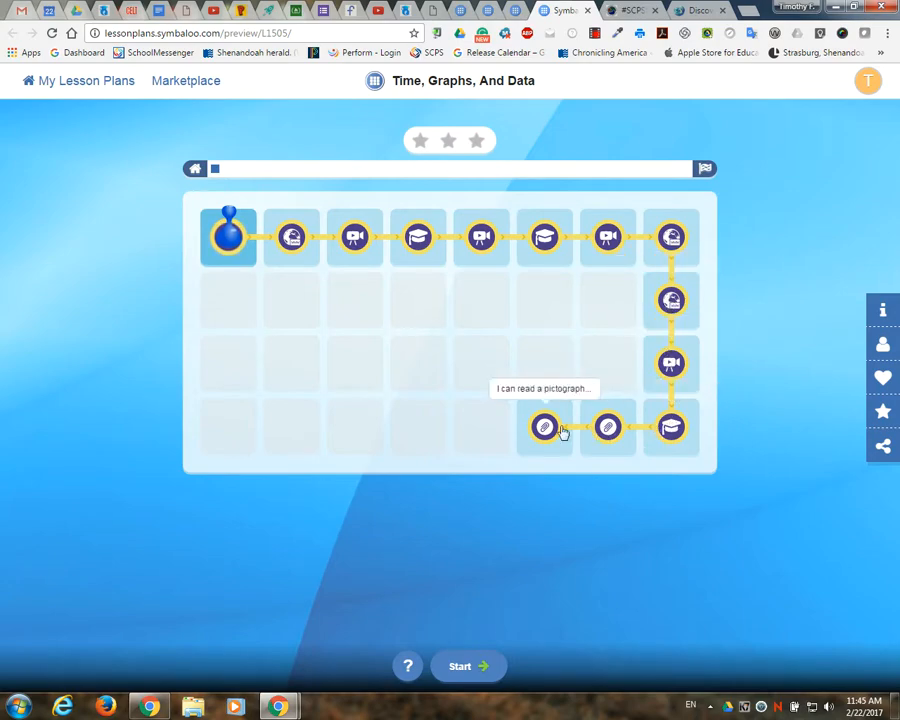
mouse_move(312, 128)
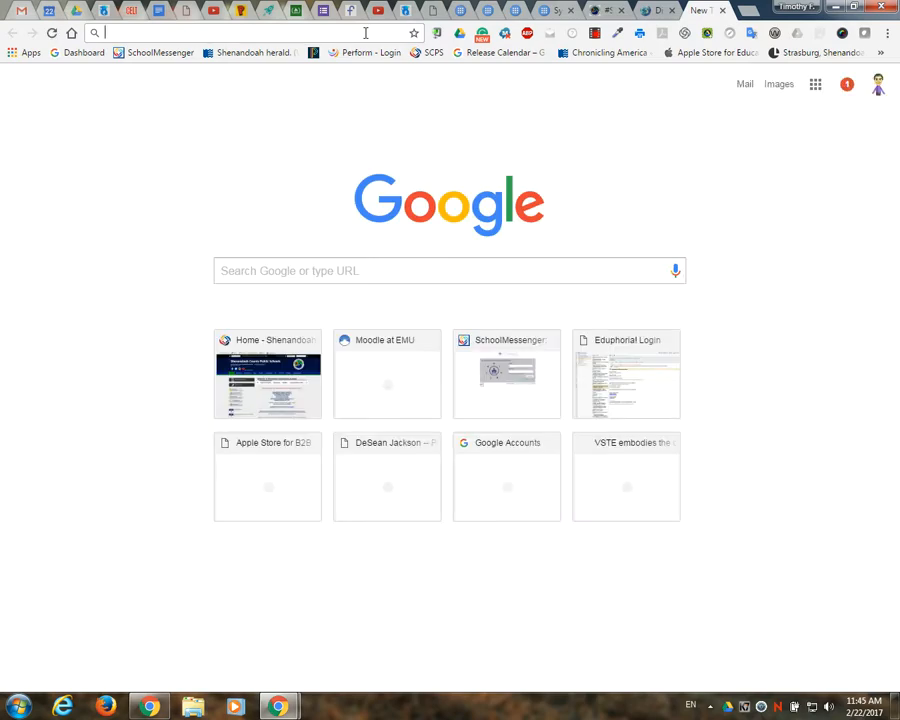
Go to robertkaplinsky.com and scroll through the Lessons page of problem-based lesson cards
text(robertkaplinsky.com)
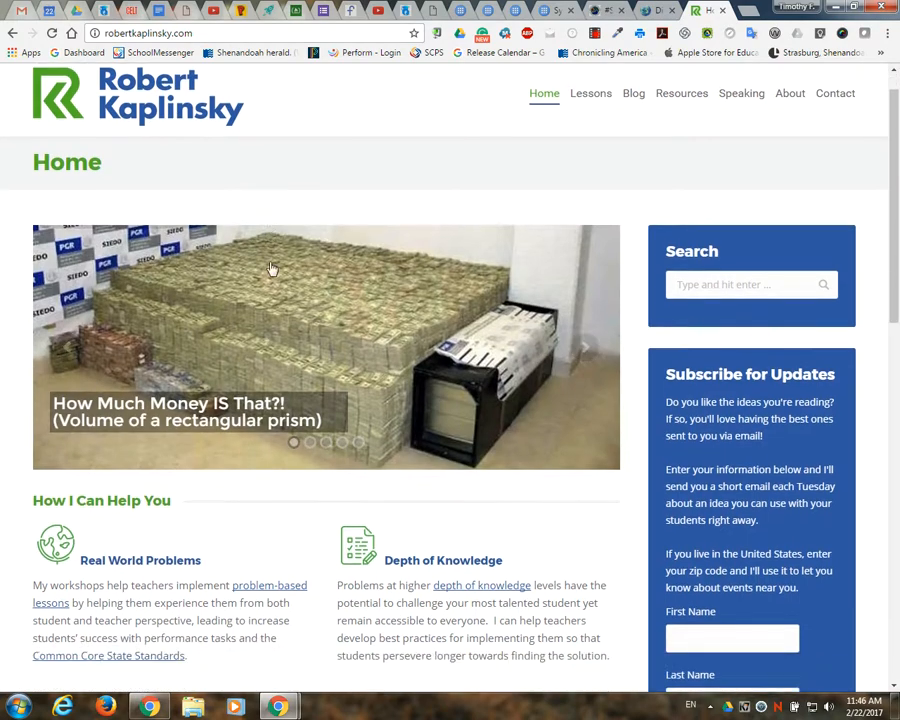
scroll(down, 3)
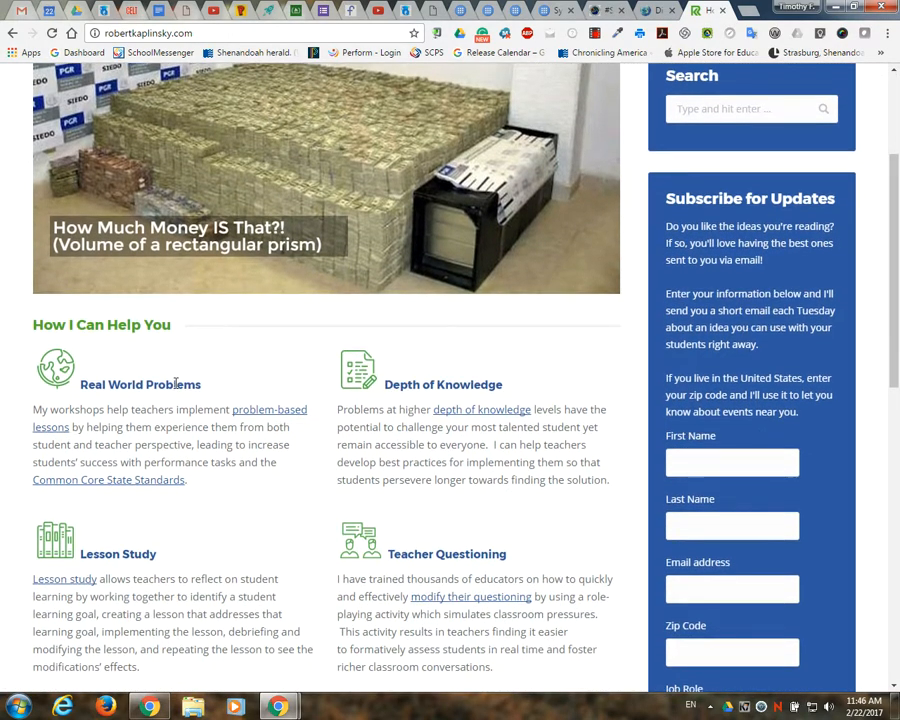
scroll(down, 3)
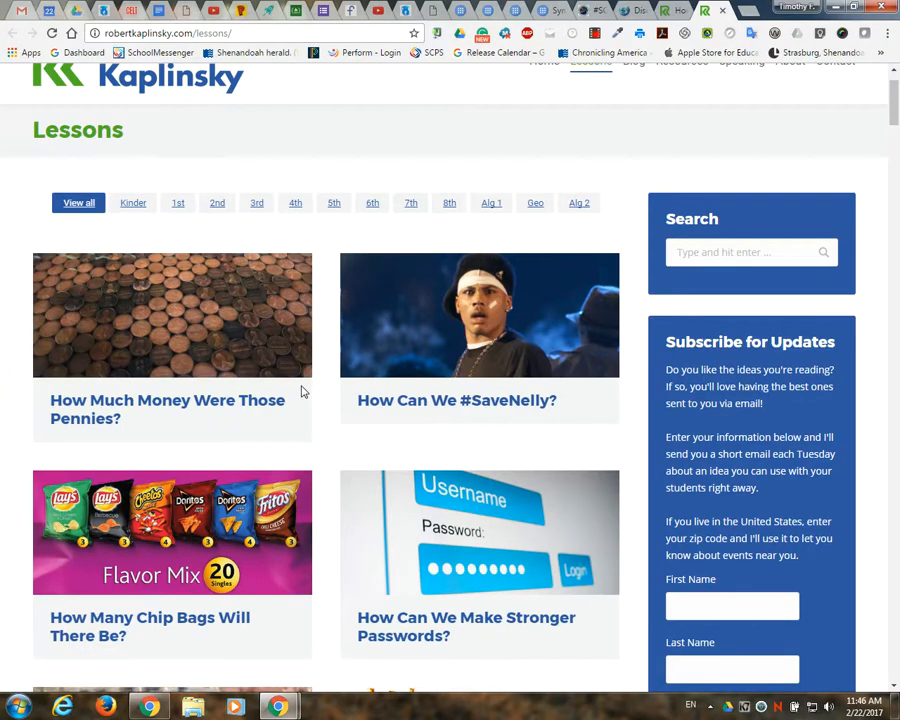
mouse_move(304, 412)
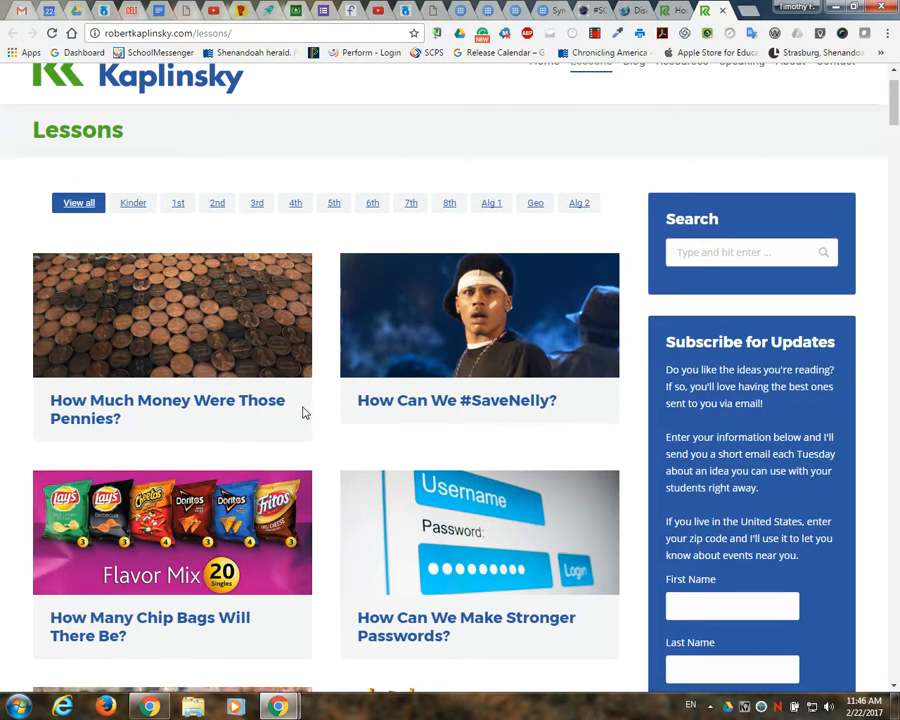
scroll(down, 3)
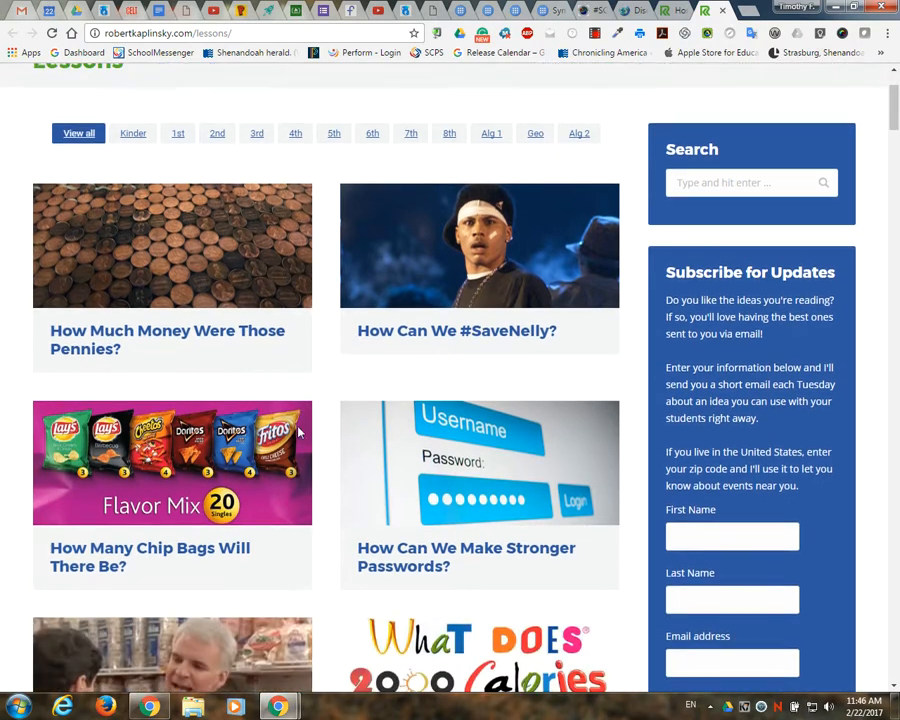
scroll(down, 3)
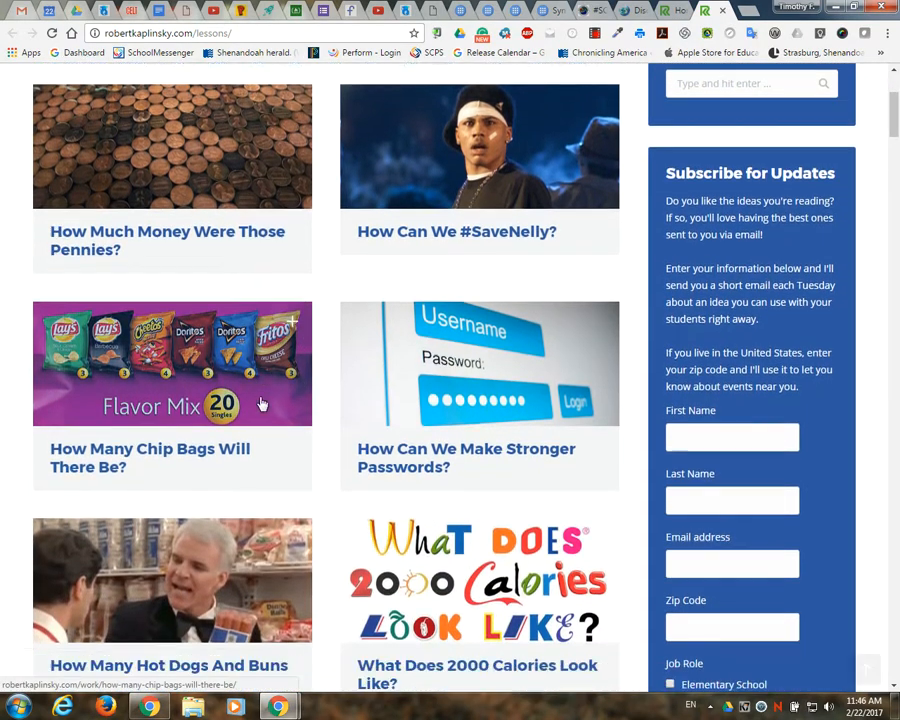
scroll(down, 3)
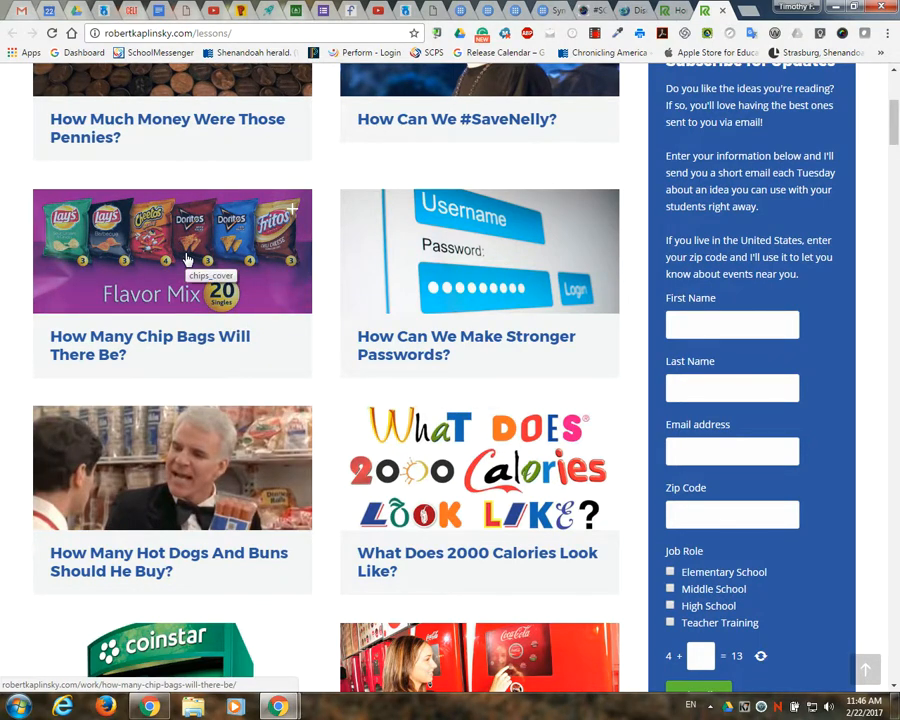
scroll(down, 3)
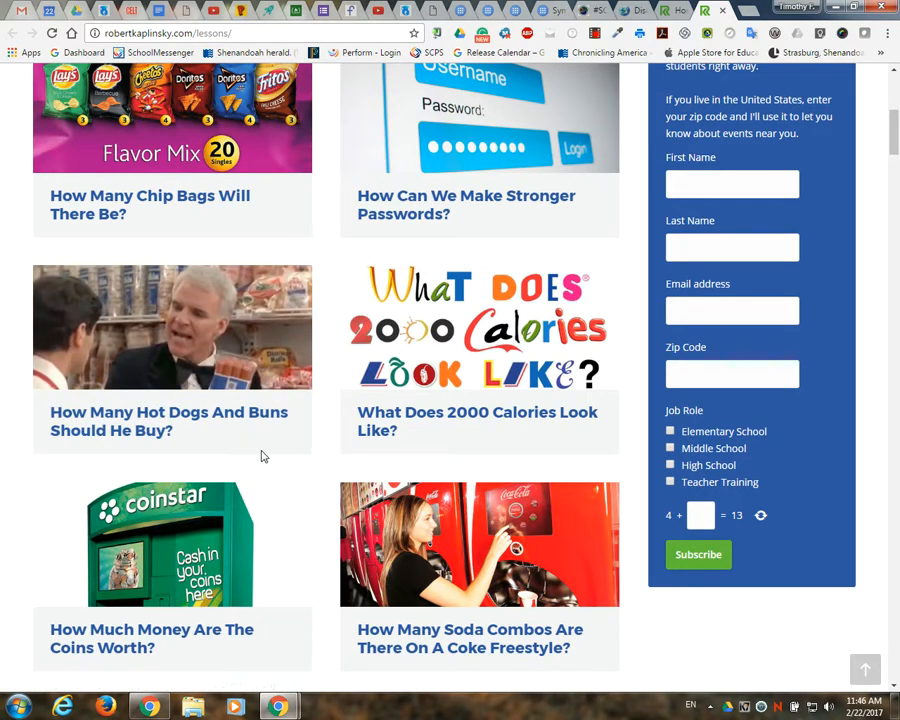
mouse_move(194, 350)
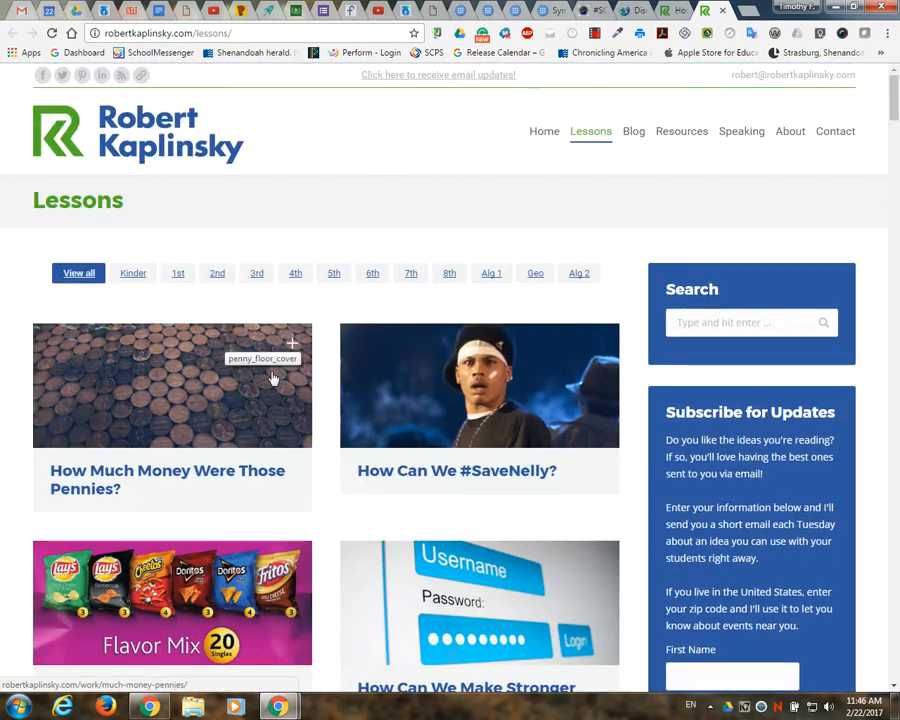
mouse_move(272, 420)
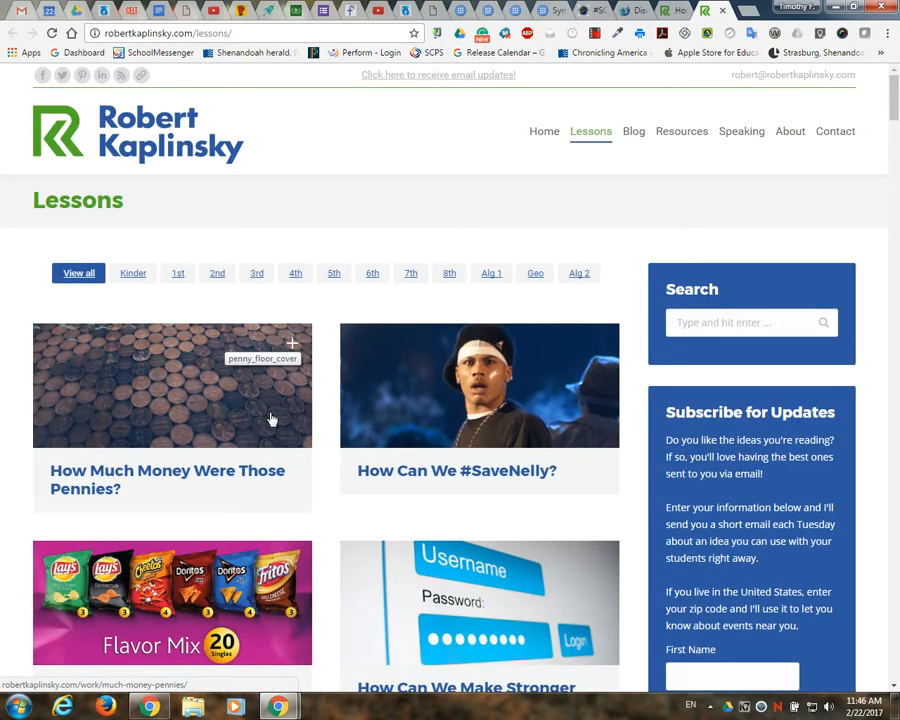
mouse_move(340, 396)
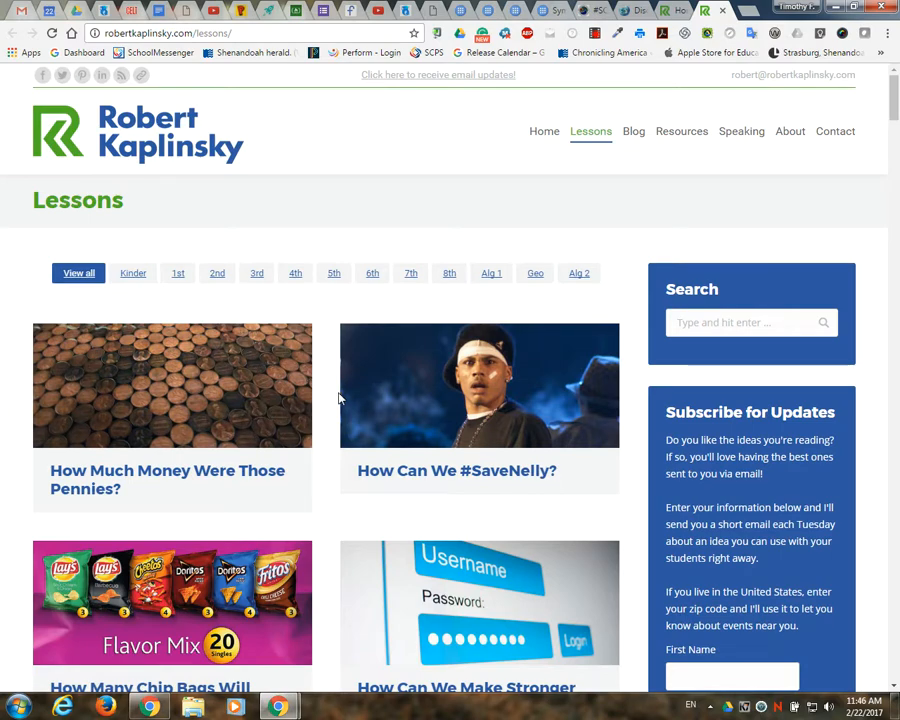
mouse_move(334, 396)
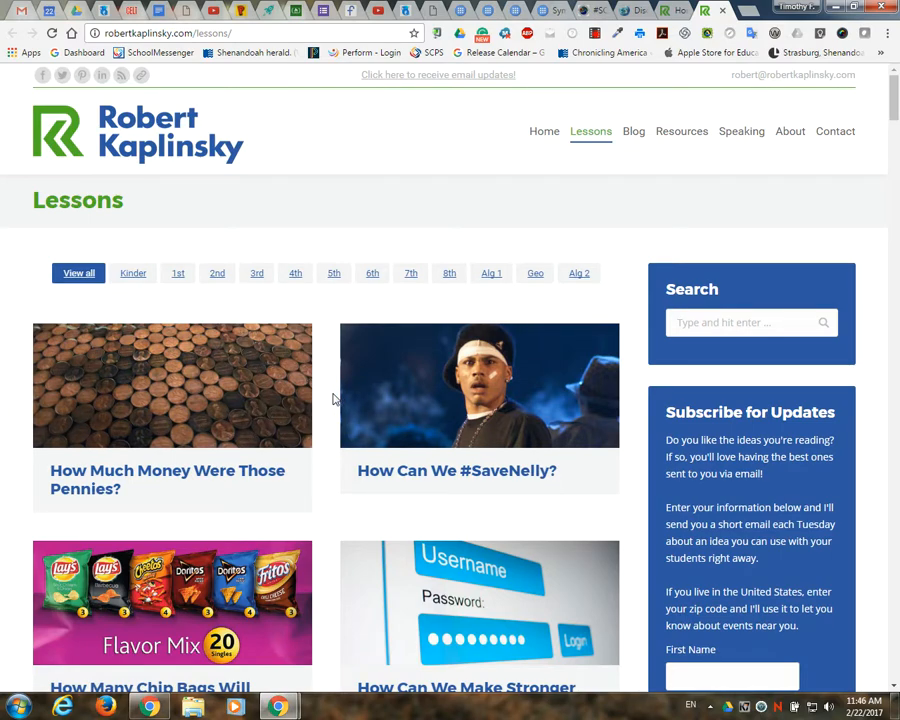
mouse_move(136, 284)
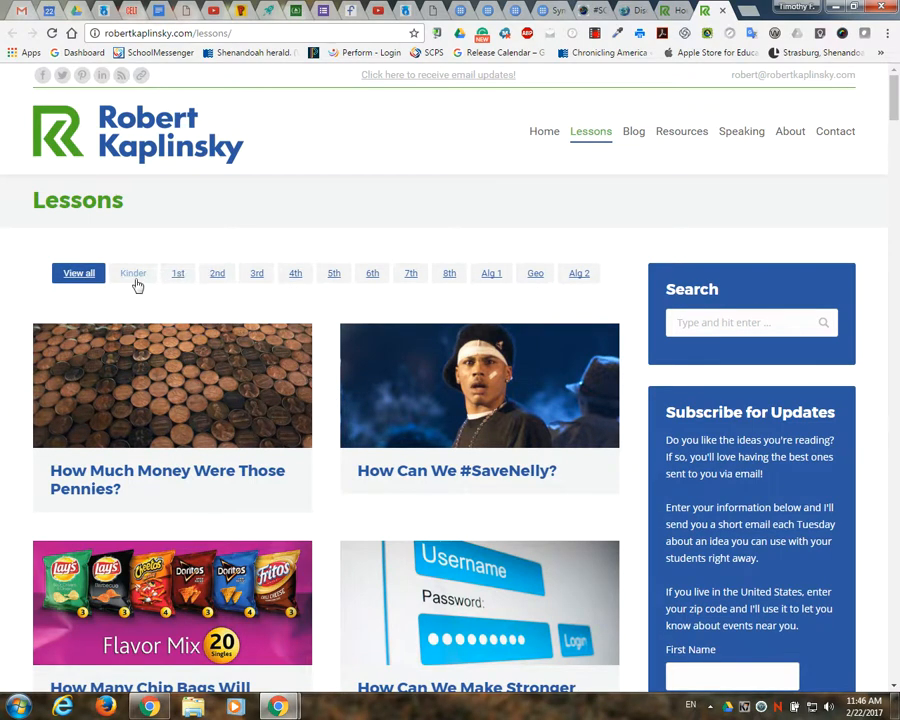
mouse_move(578, 280)
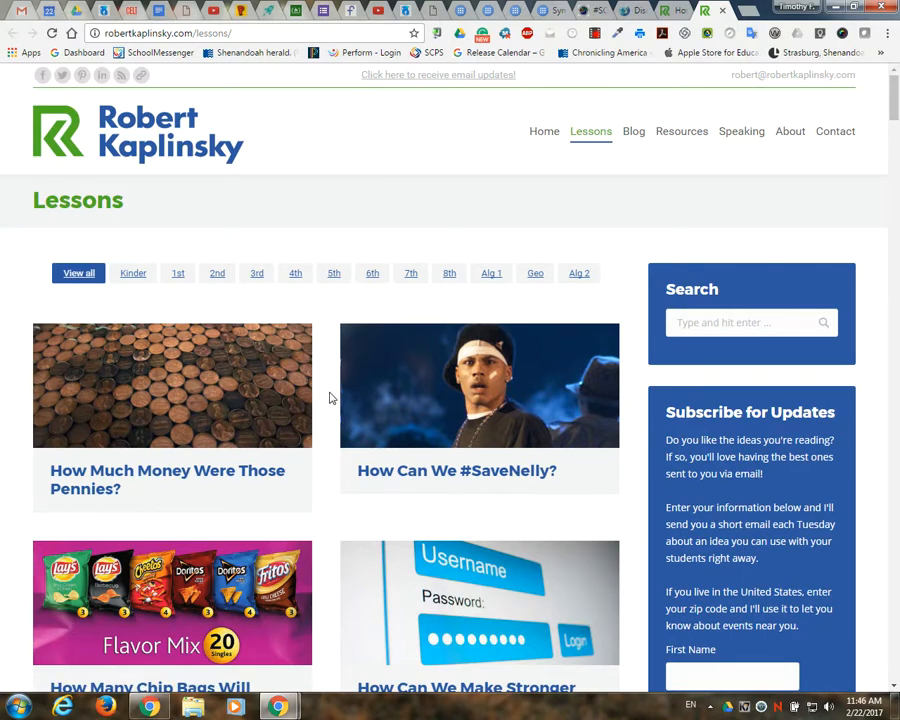
mouse_move(576, 188)
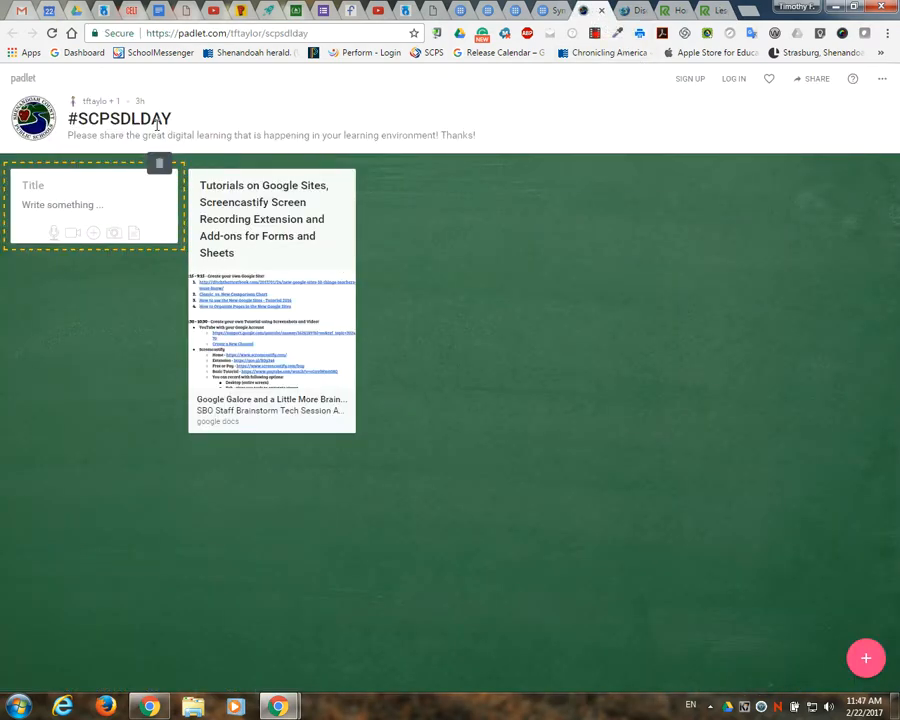
mouse_move(388, 248)
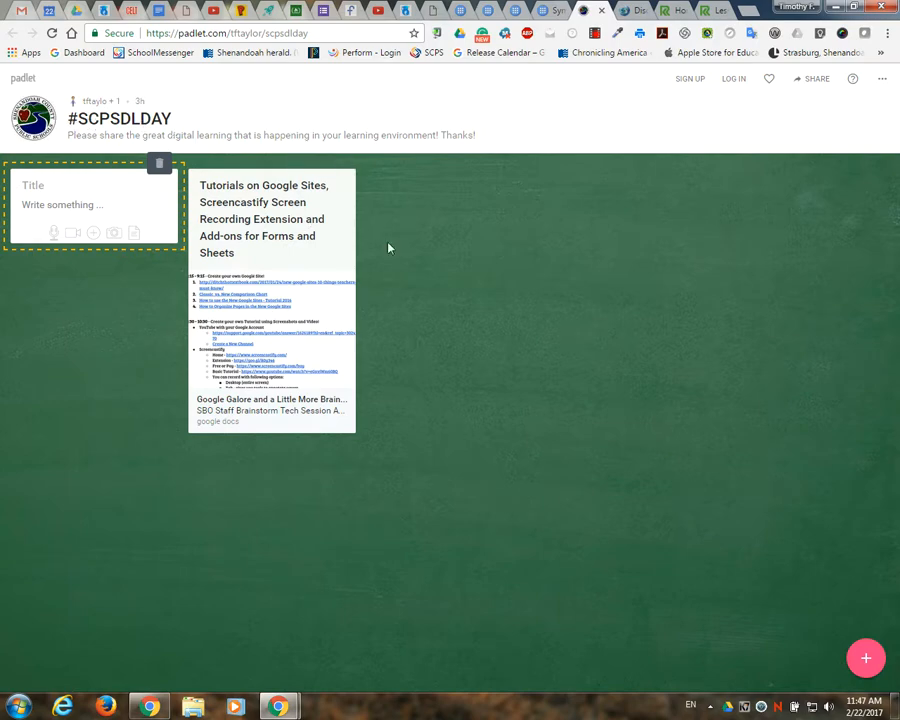
mouse_move(414, 248)
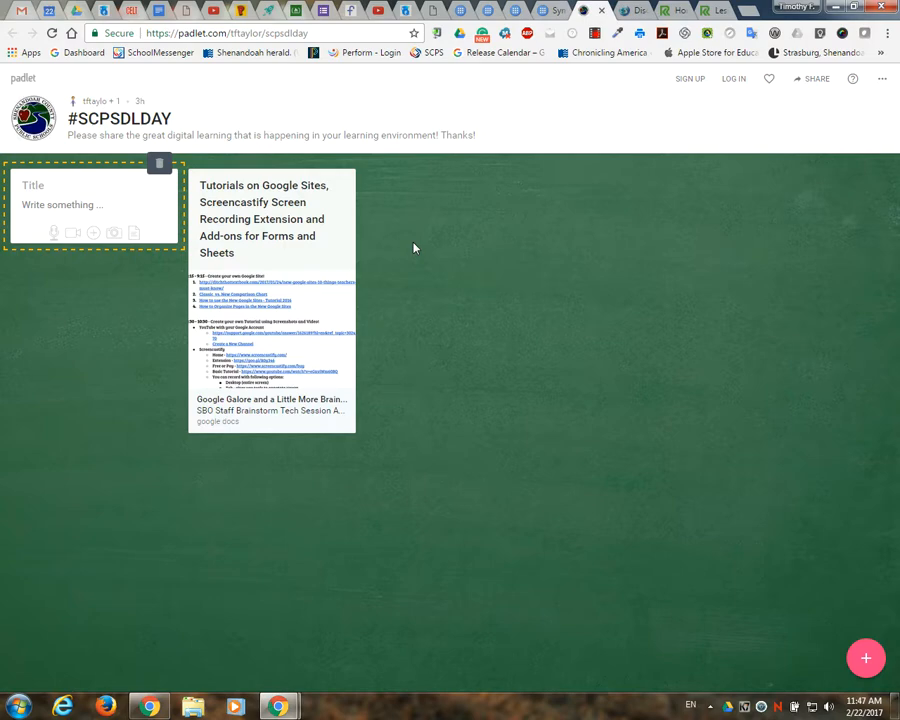
mouse_move(580, 376)
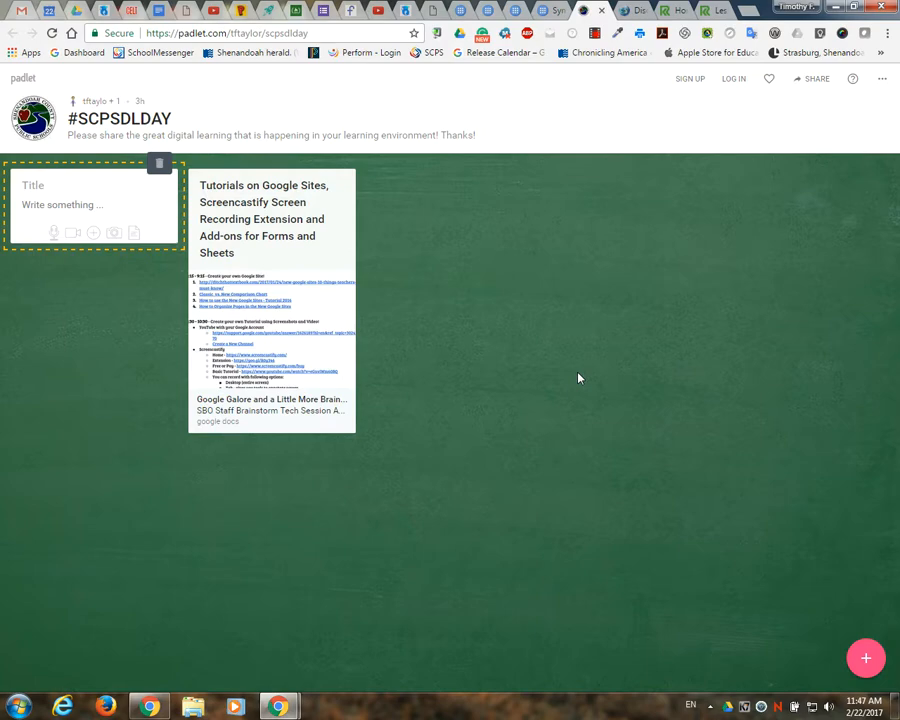
mouse_move(340, 296)
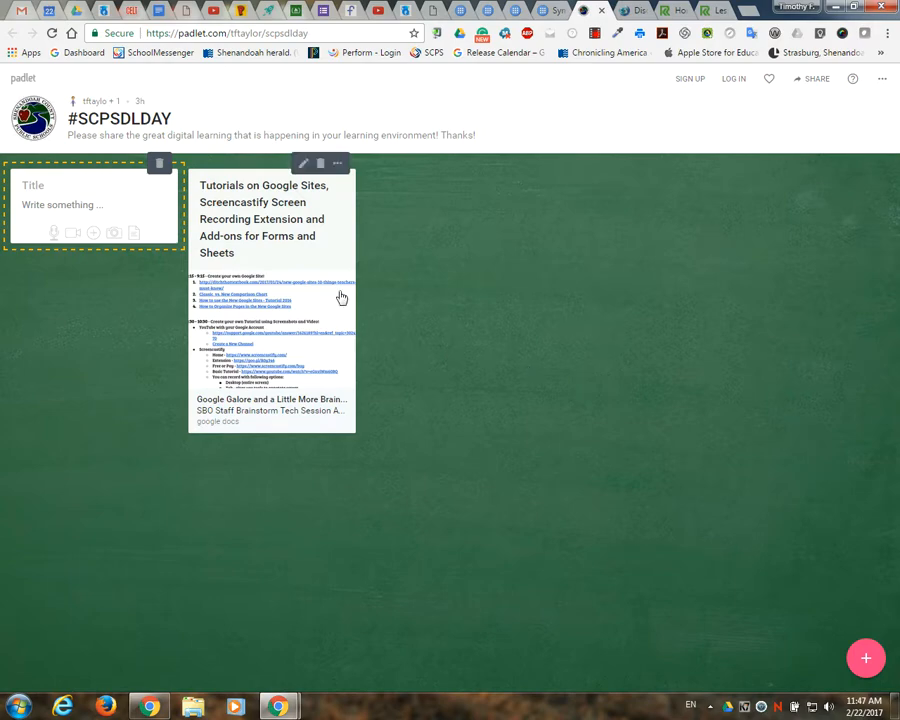
mouse_move(318, 278)
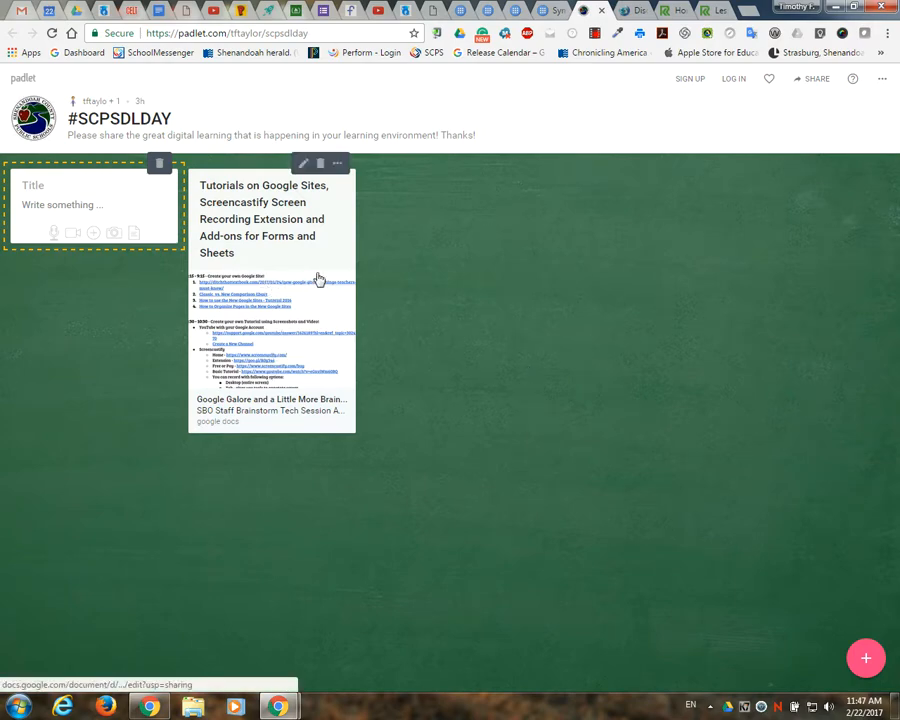
mouse_move(480, 300)
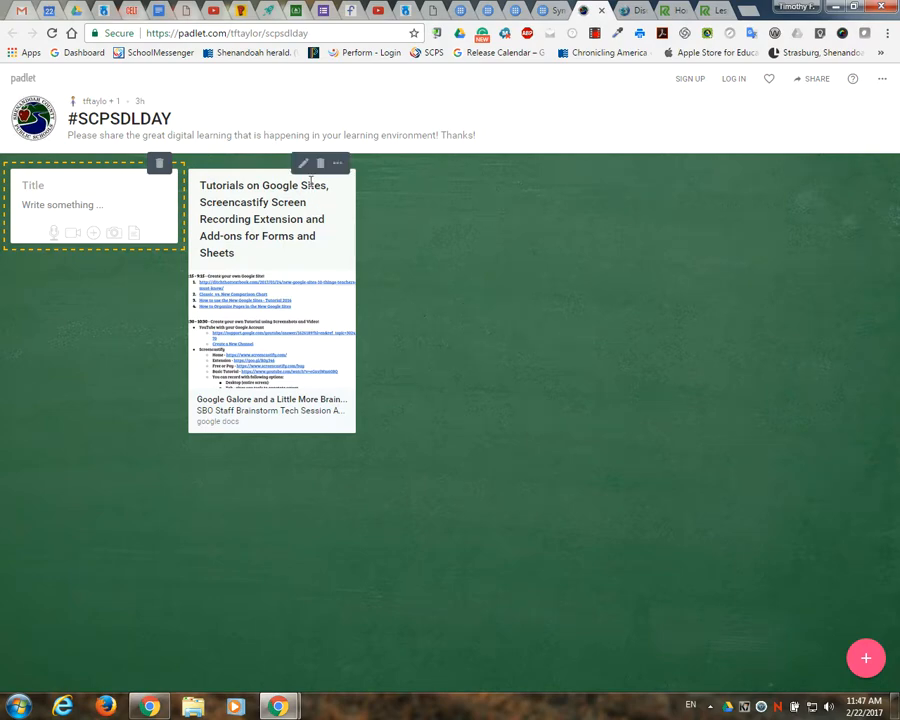
mouse_move(424, 240)
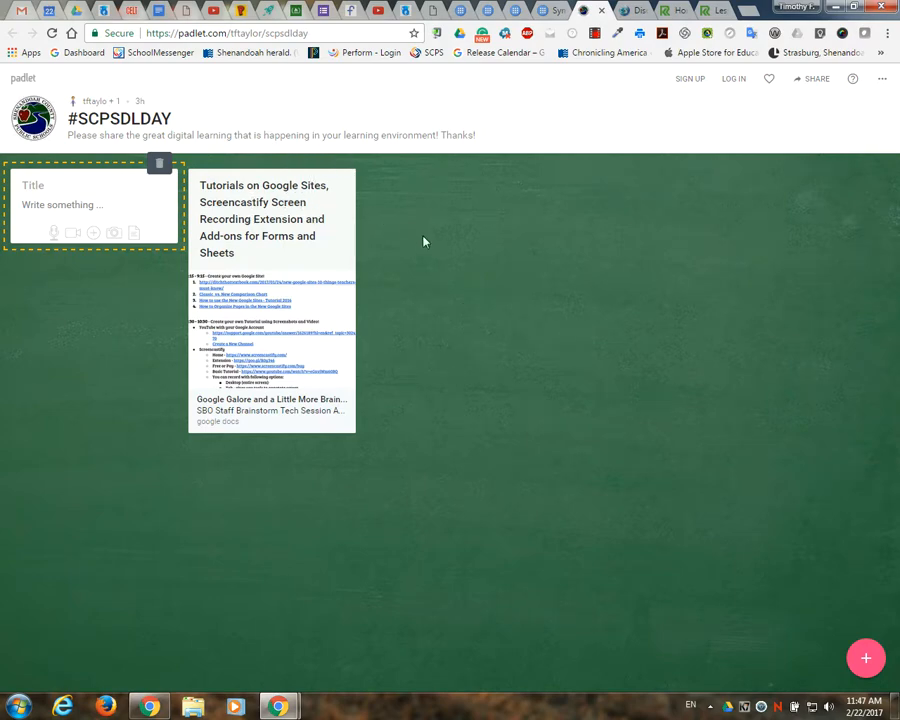
mouse_move(520, 318)
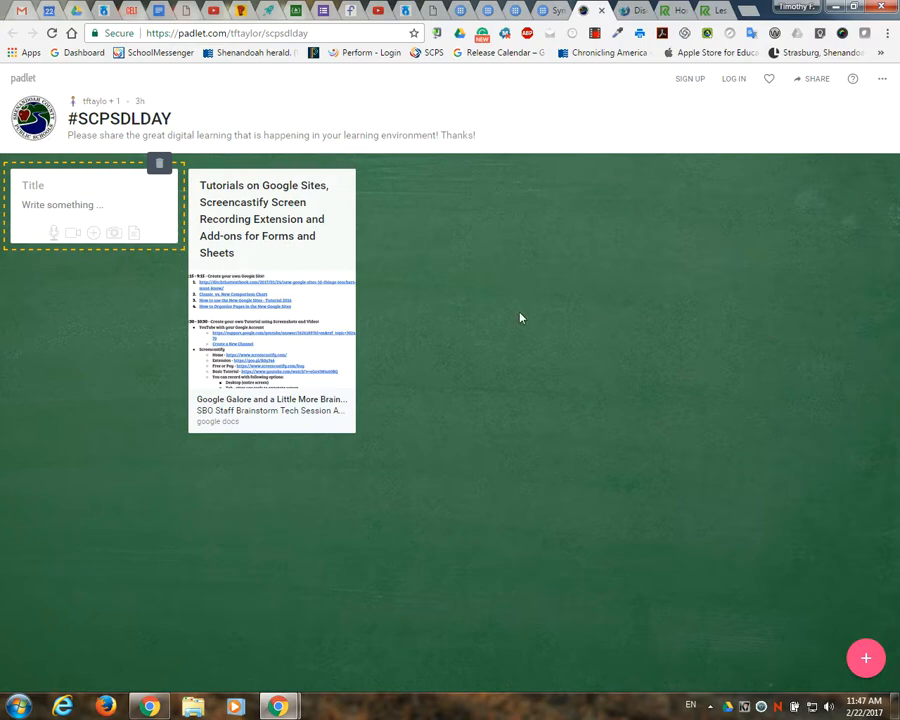
mouse_move(584, 350)
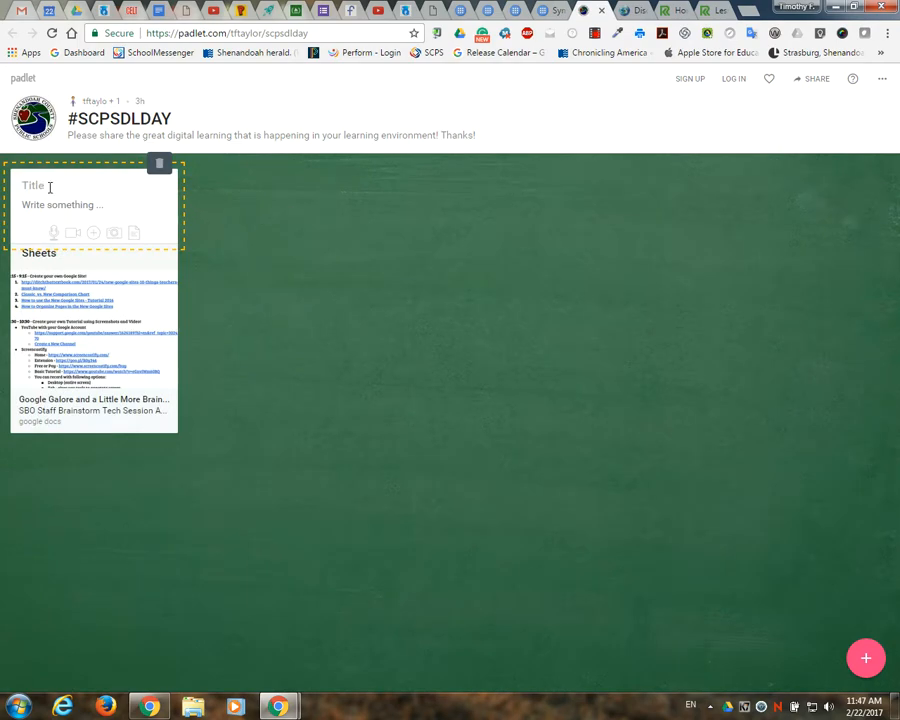
mouse_move(76, 208)
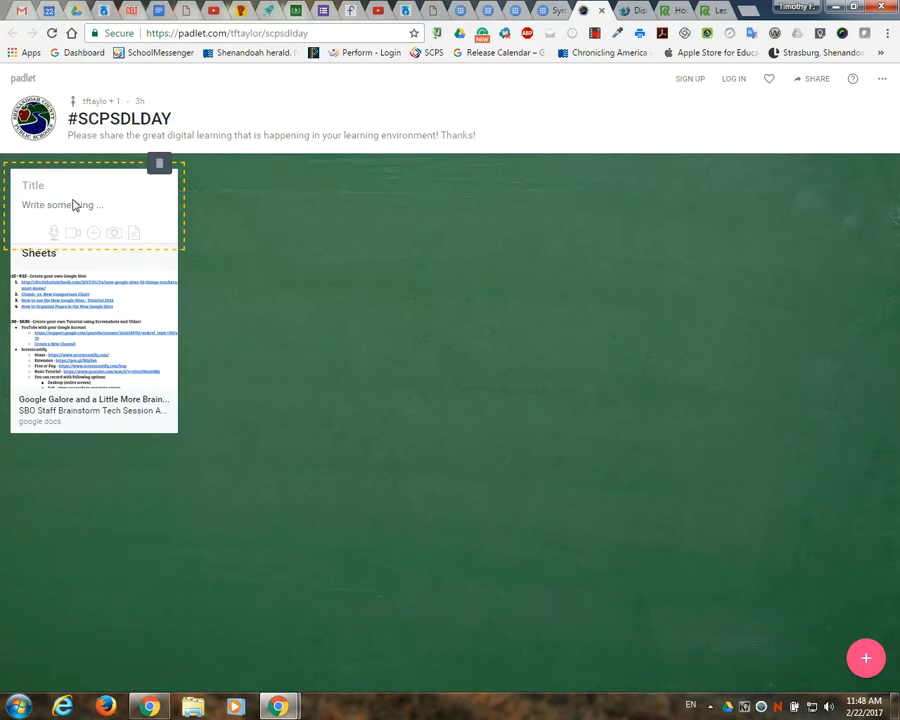
mouse_move(92, 232)
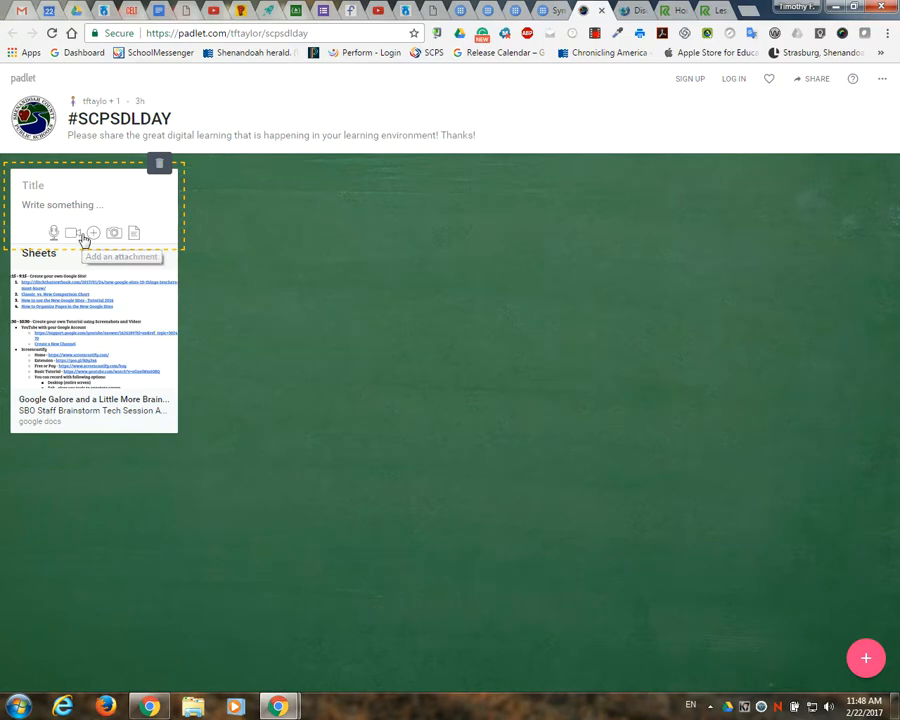
Bring up the new post's Add an attachment panel ready for a web address
click(92, 232)
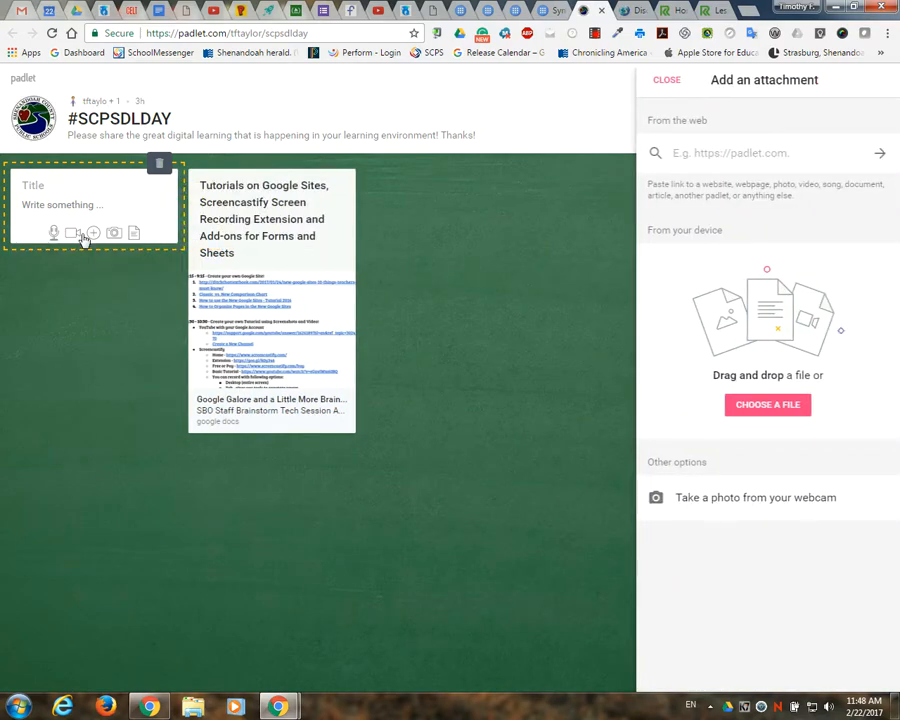
click(720, 152)
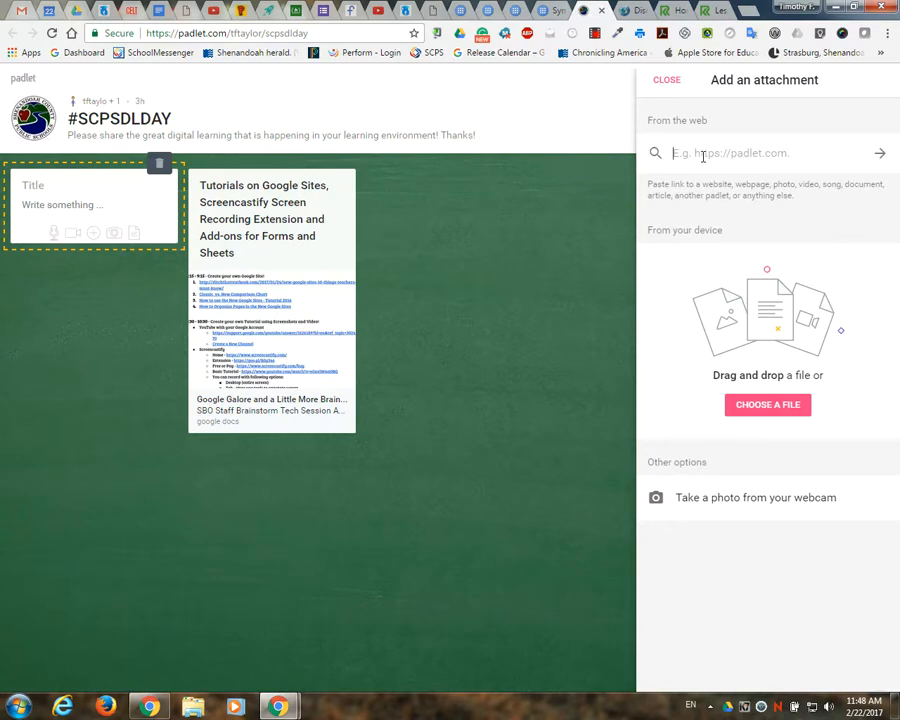
mouse_move(786, 362)
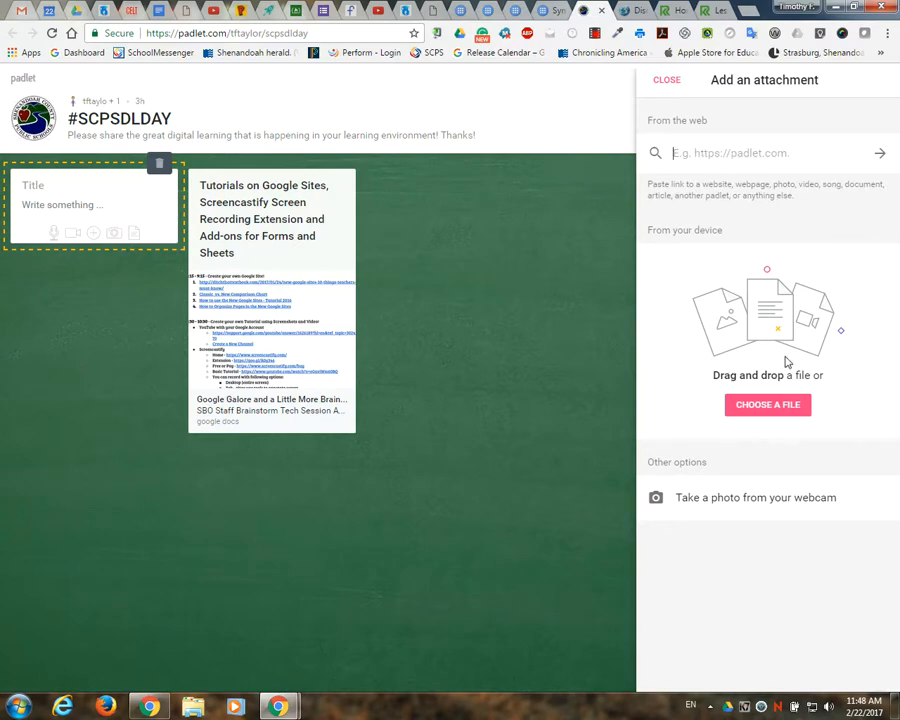
mouse_move(772, 322)
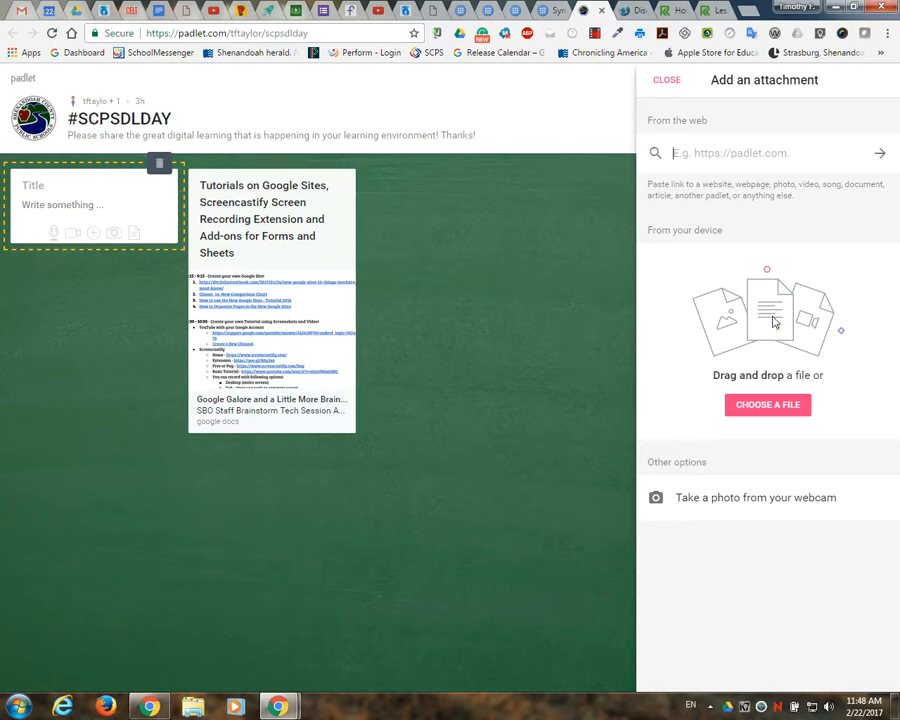
mouse_move(768, 504)
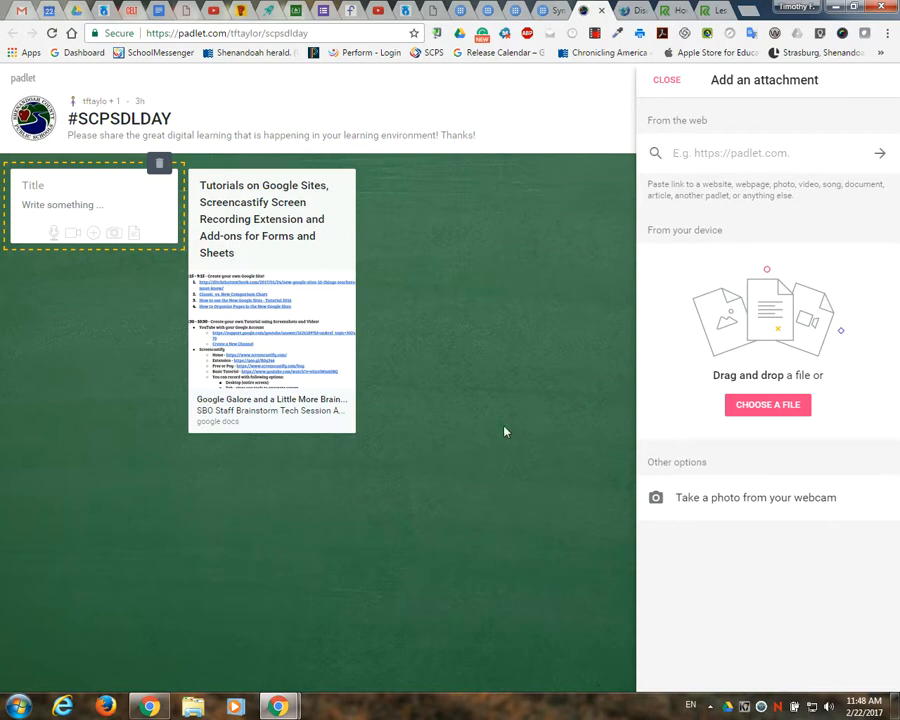
mouse_move(488, 364)
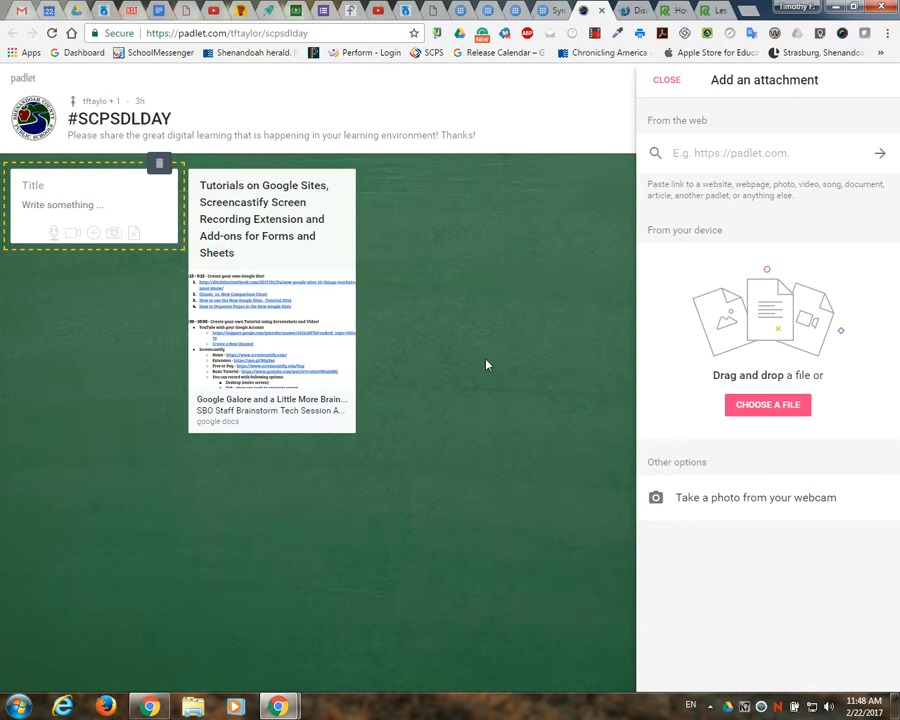
mouse_move(616, 190)
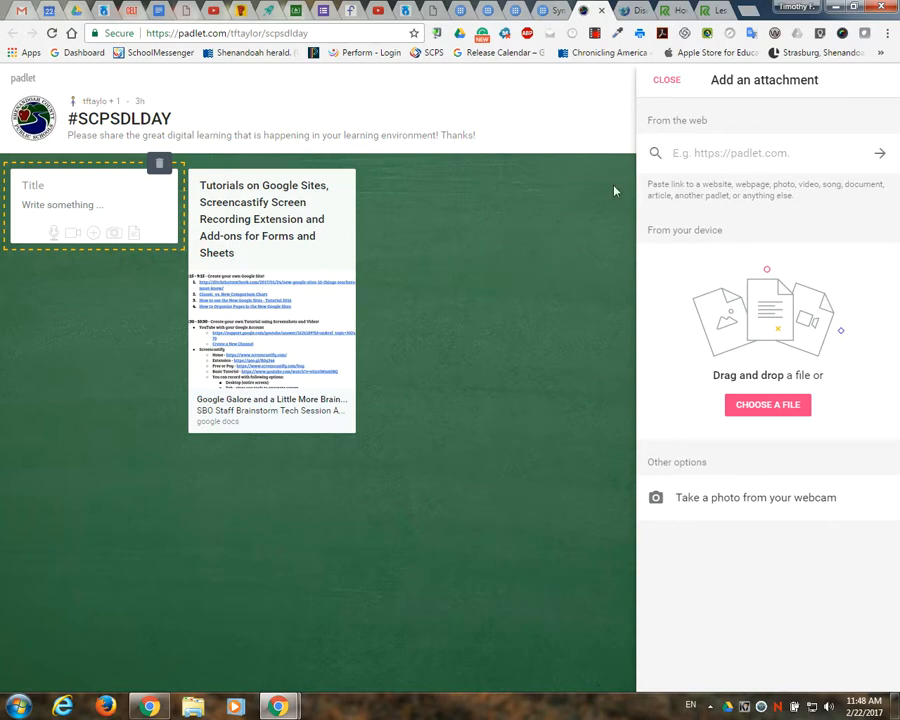
mouse_move(540, 230)
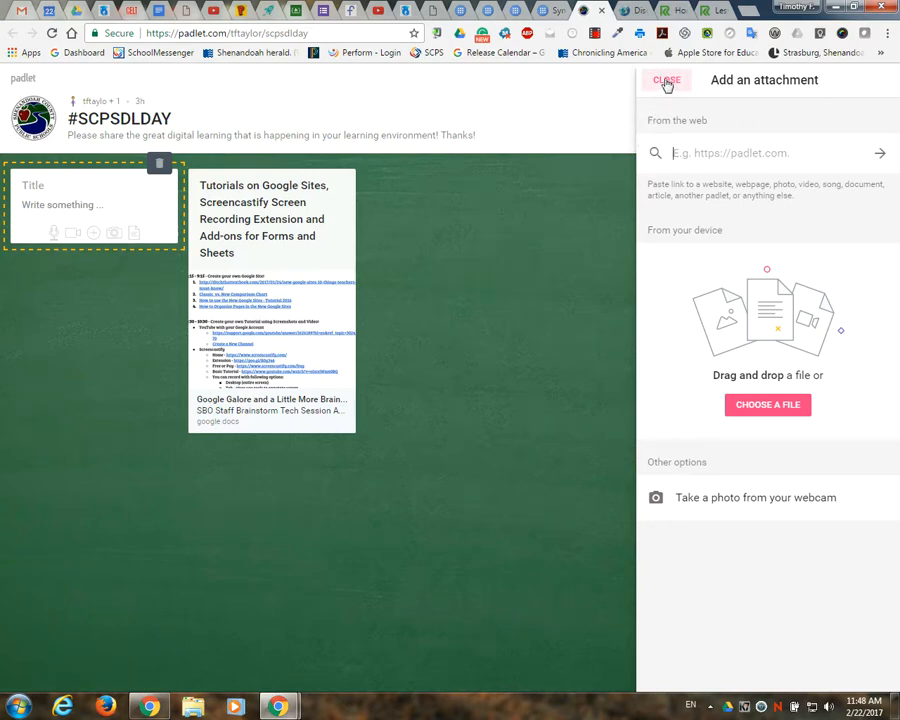
Close the Add an attachment panel, returning to the #SCPSDLDAY wall with its blank post
click(664, 78)
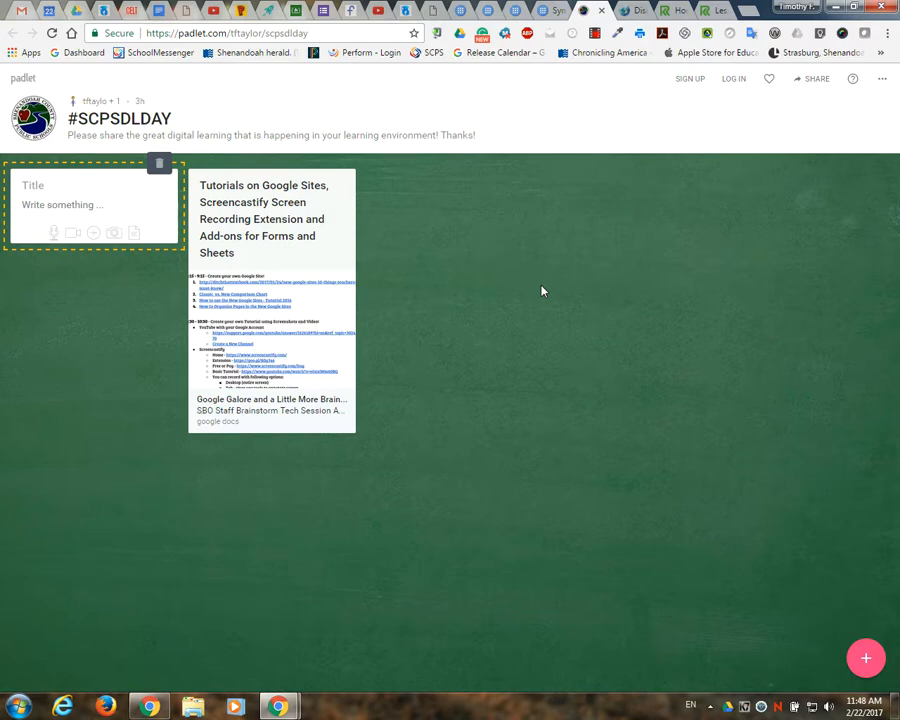
mouse_move(550, 292)
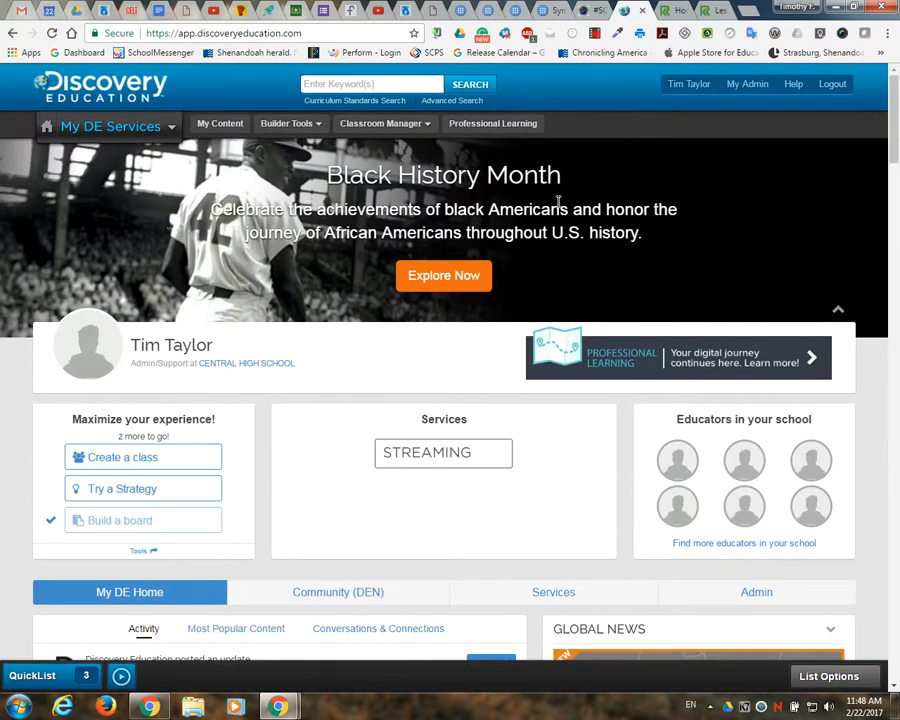
Scroll down Tim Taylor's My DE Home page through services, activity feed and Global News
scroll(down, 3)
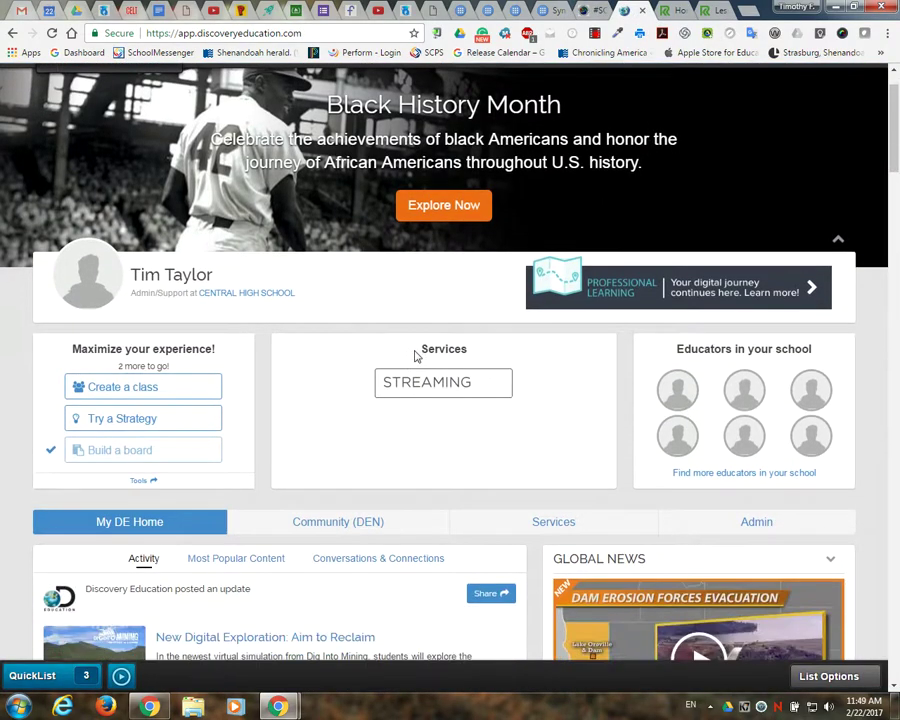
scroll(down, 3)
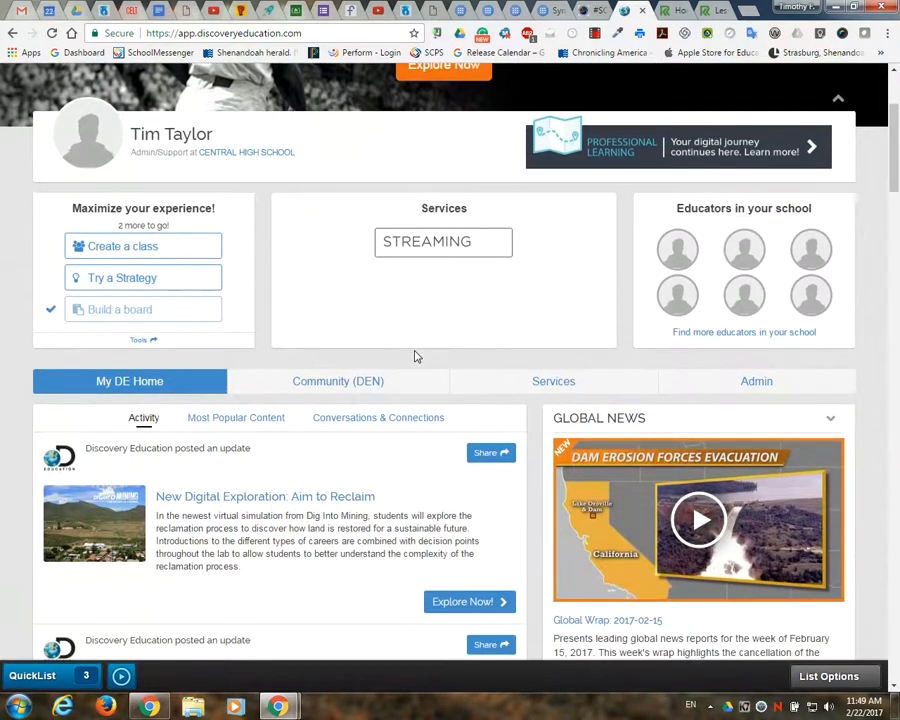
scroll(down, 3)
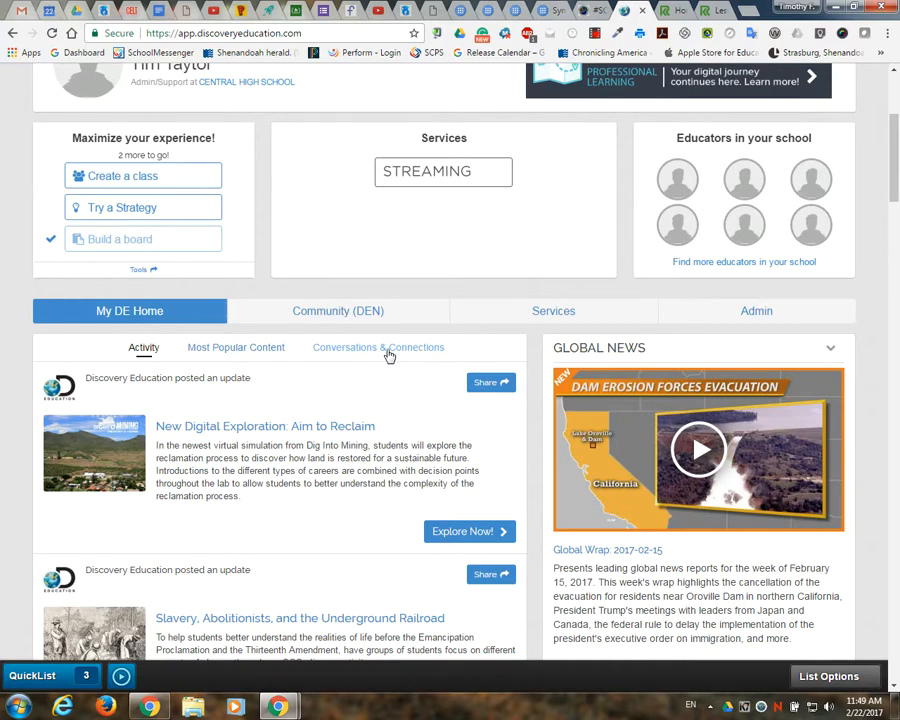
scroll(down, 3)
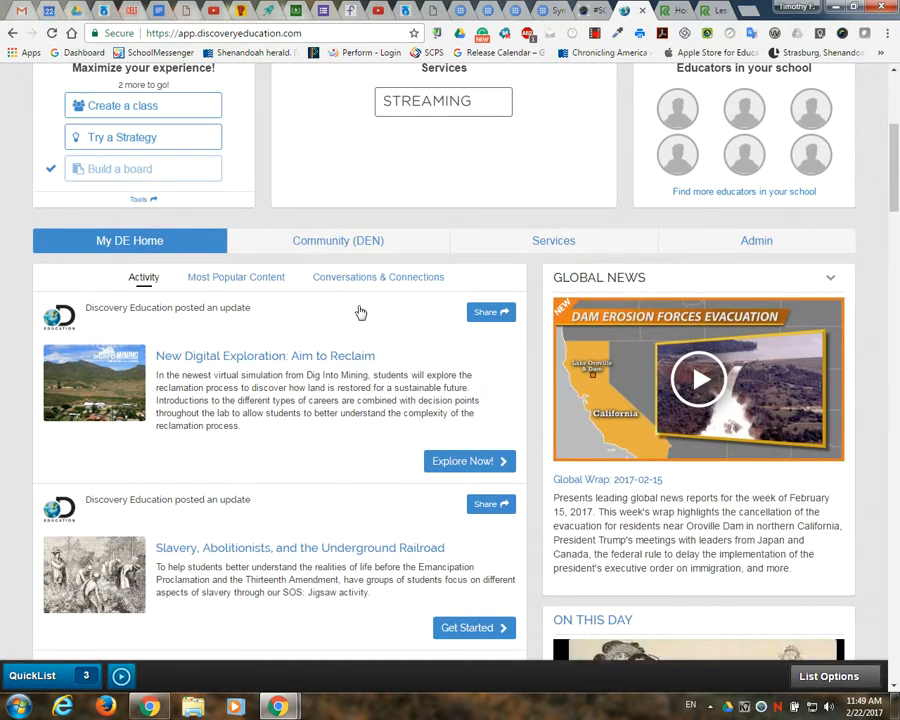
mouse_move(360, 336)
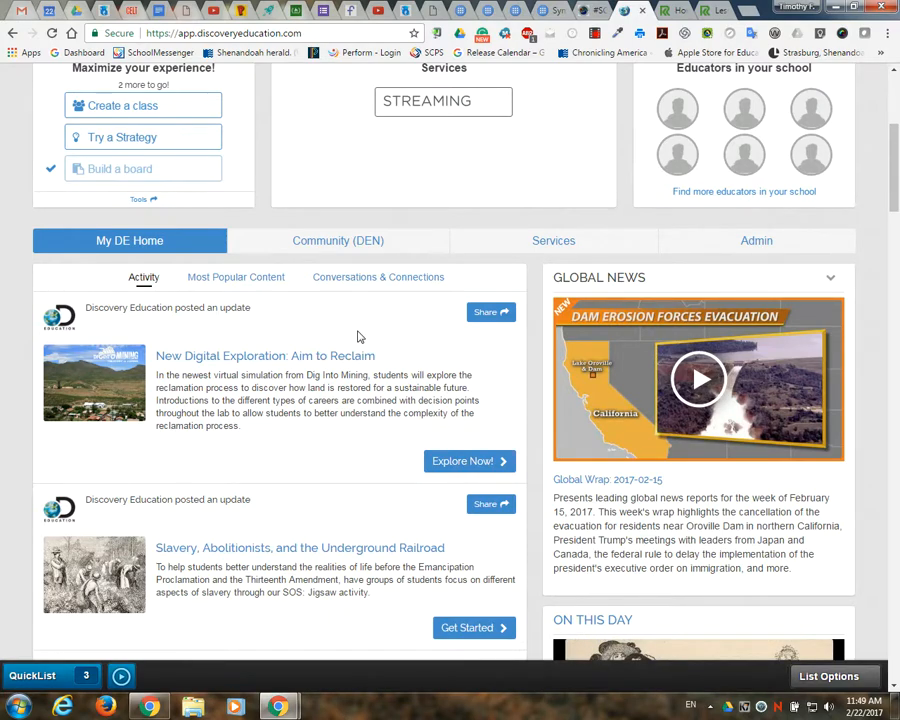
scroll(down, 3)
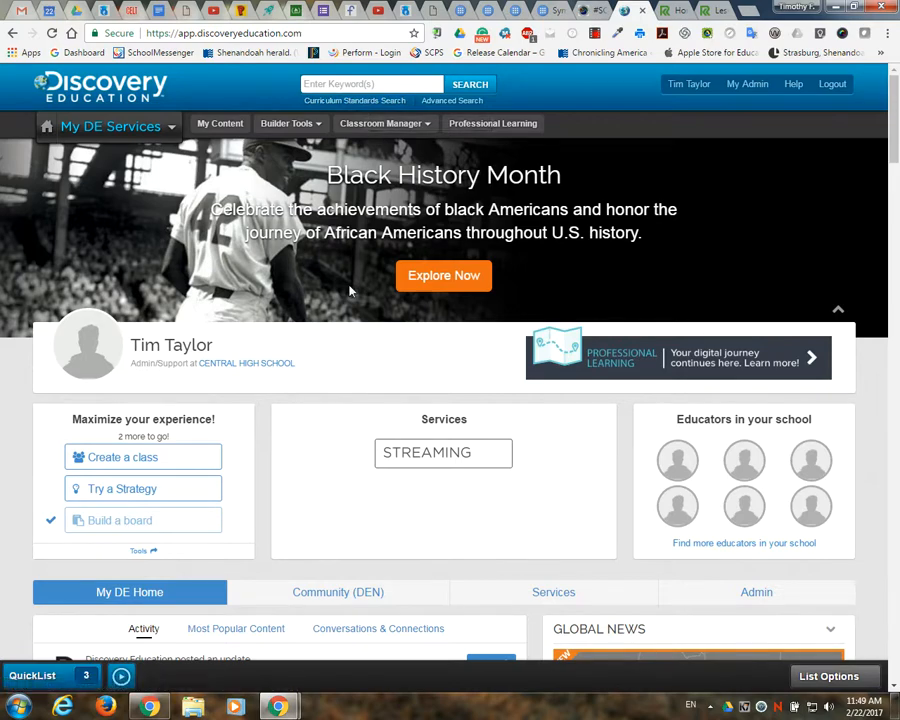
mouse_move(382, 440)
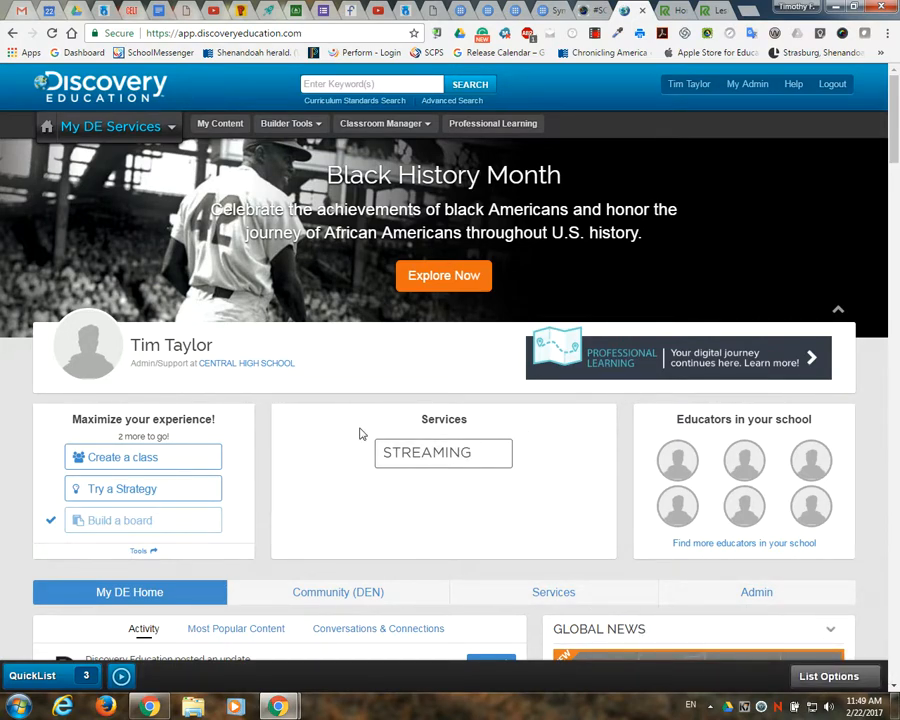
mouse_move(332, 444)
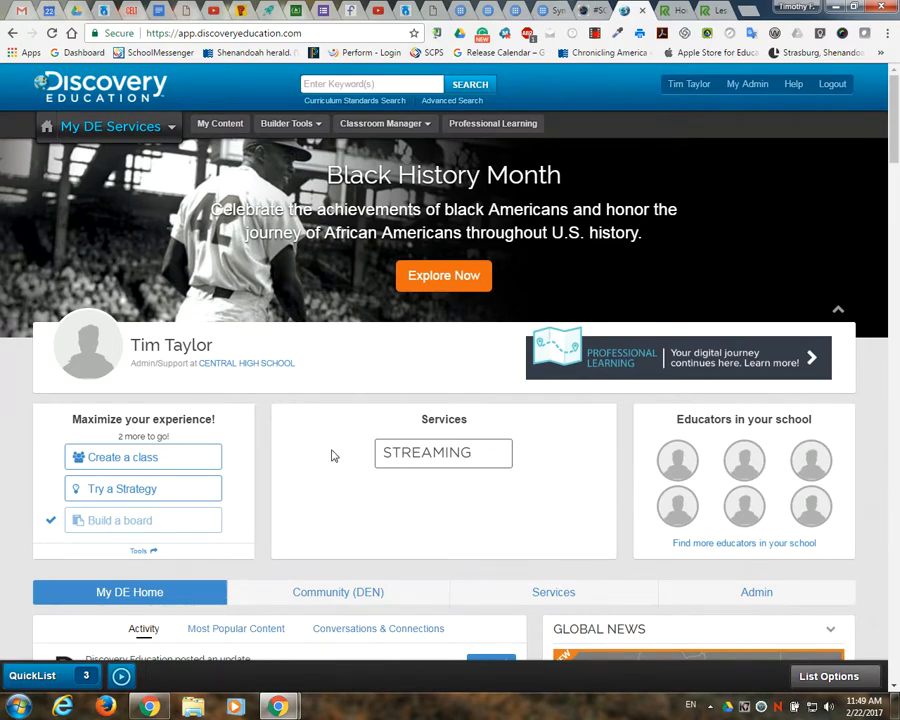
mouse_move(342, 442)
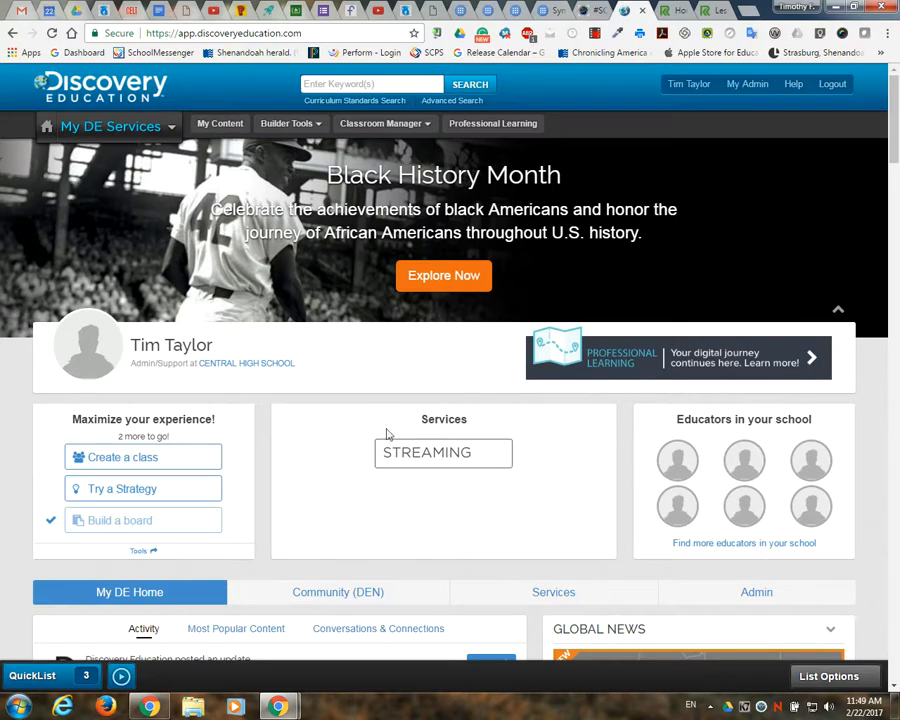
mouse_move(578, 176)
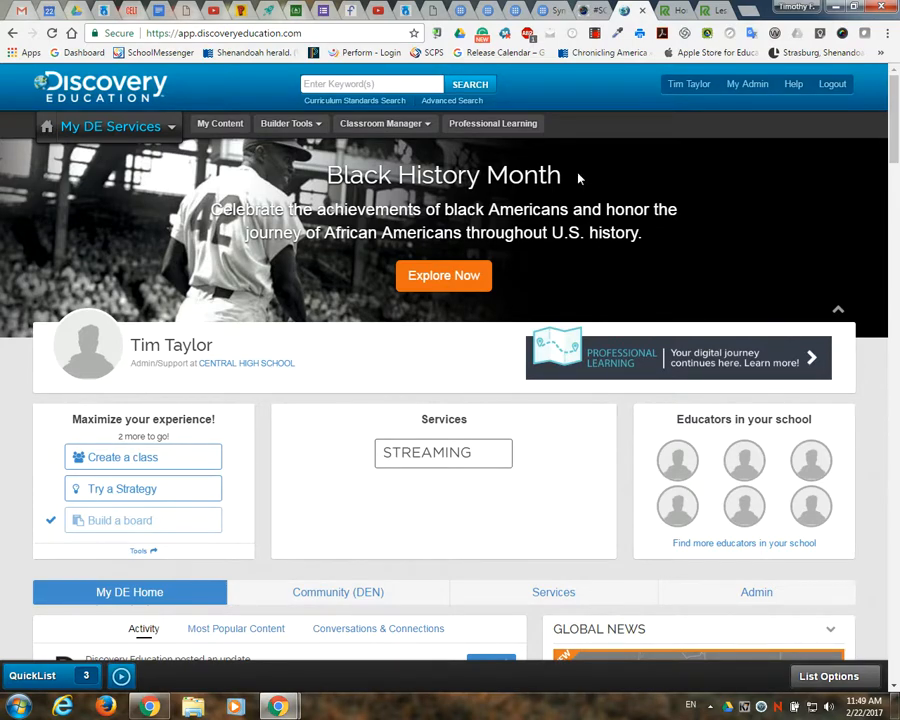